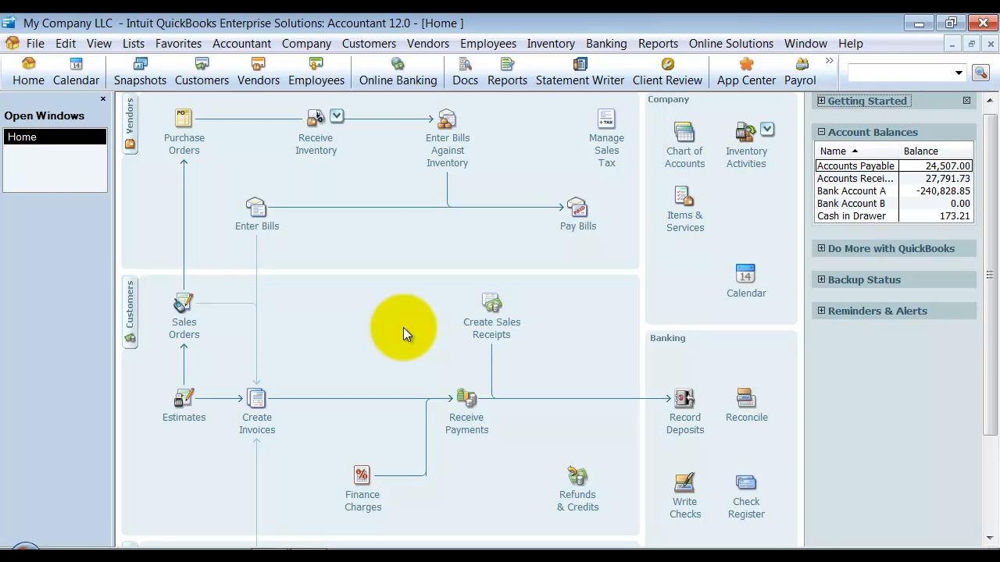
- Open Set Up Budgets and set a new Profit and Loss budget for 2011
click(306, 43)
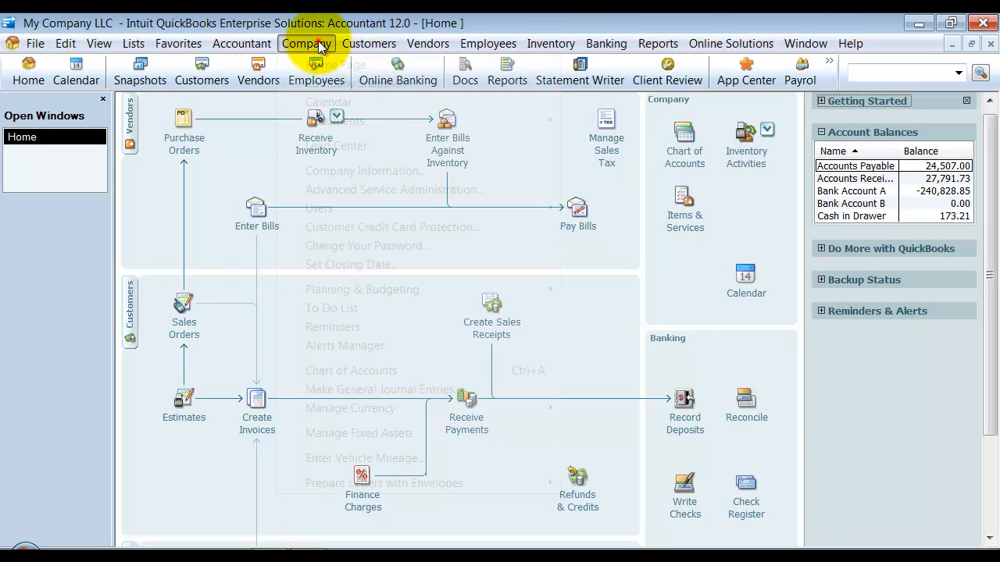
click(307, 43)
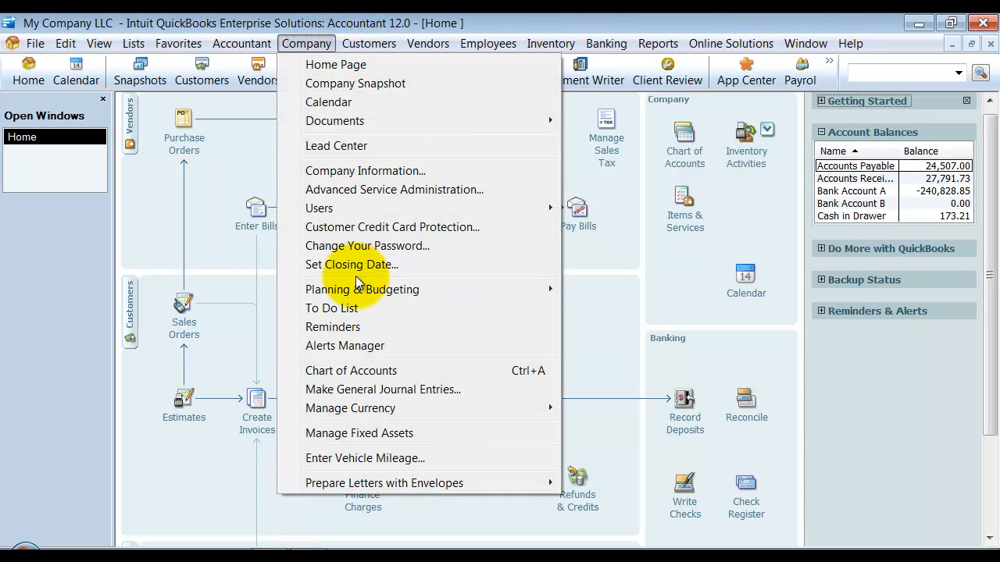
mouse_move(362, 289)
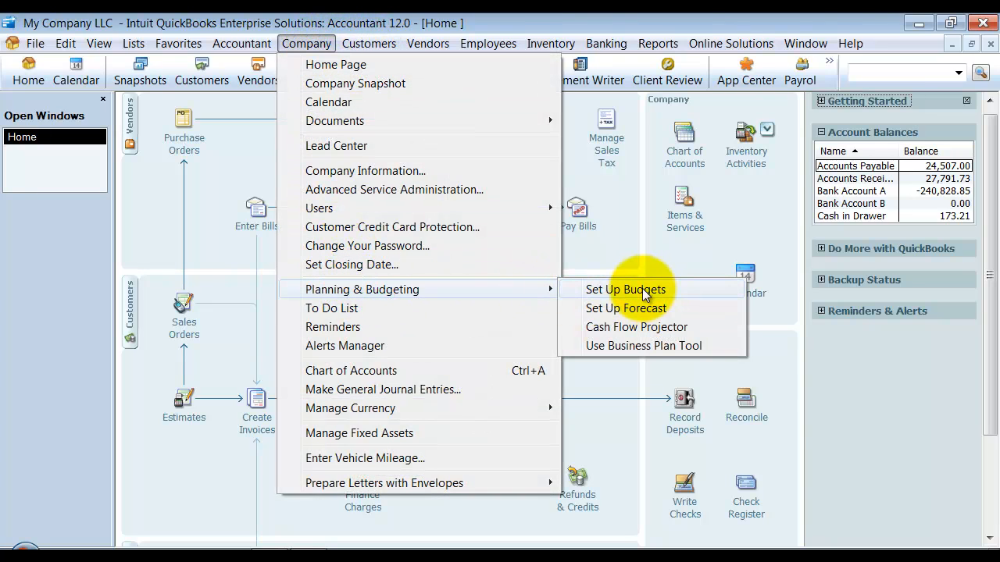
click(626, 289)
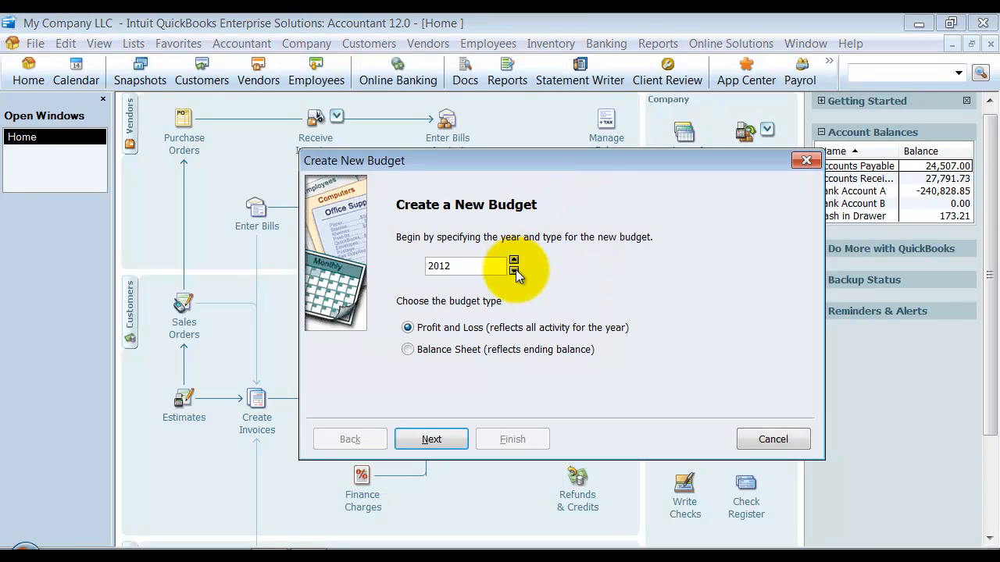
click(513, 271)
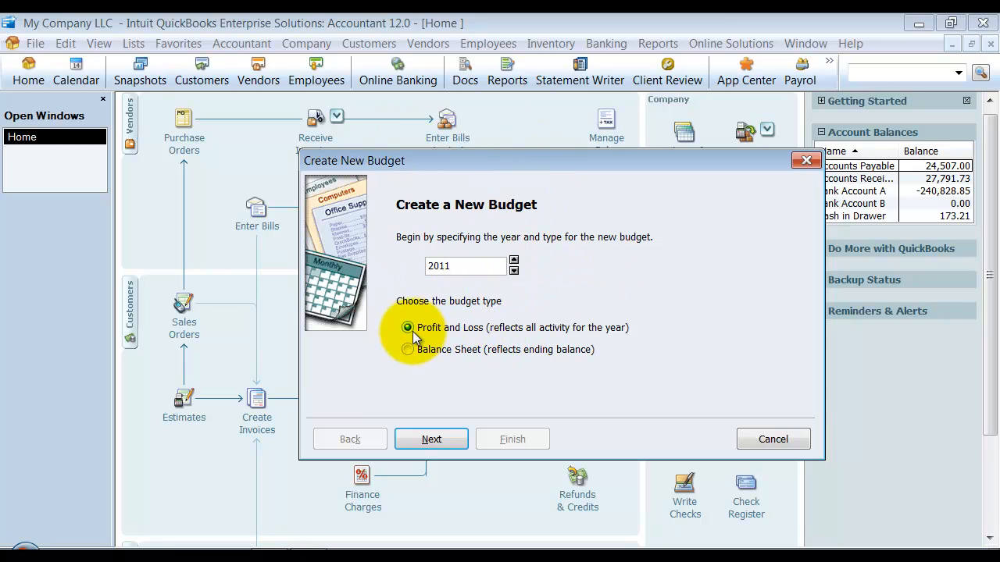
mouse_move(474, 331)
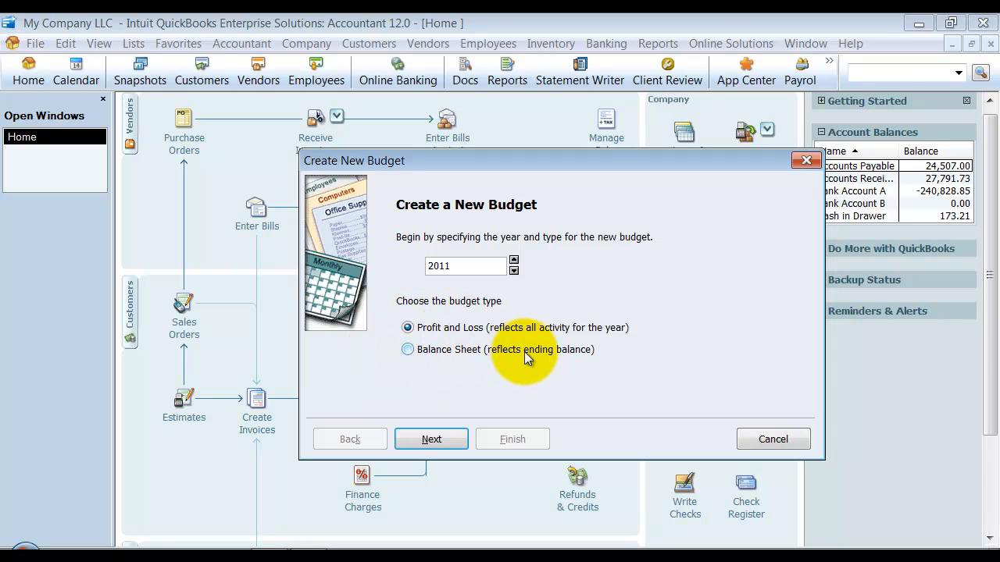
- Accept 2011 Profit and Loss, choose no additional criteria, and build from scratch
click(431, 439)
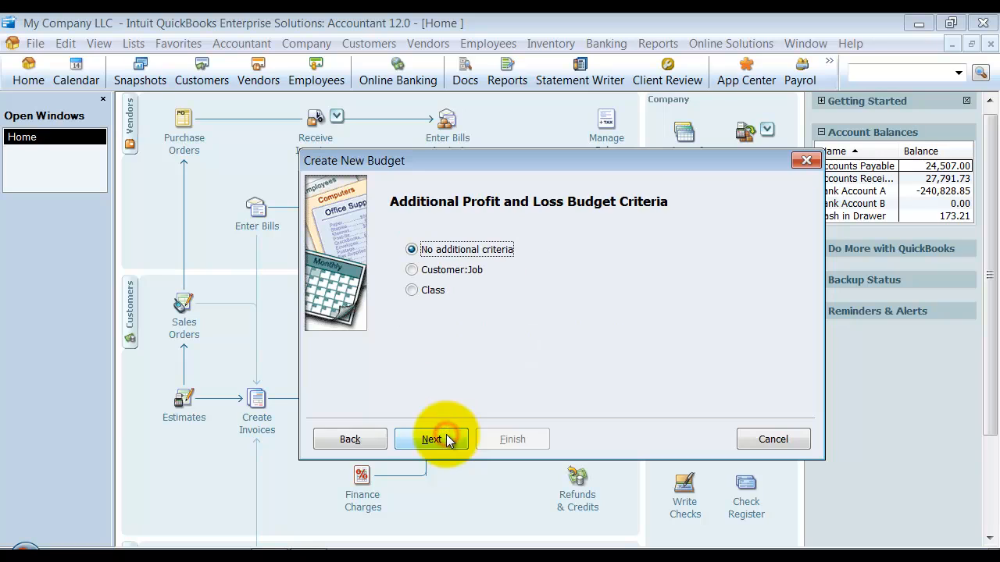
mouse_move(412, 250)
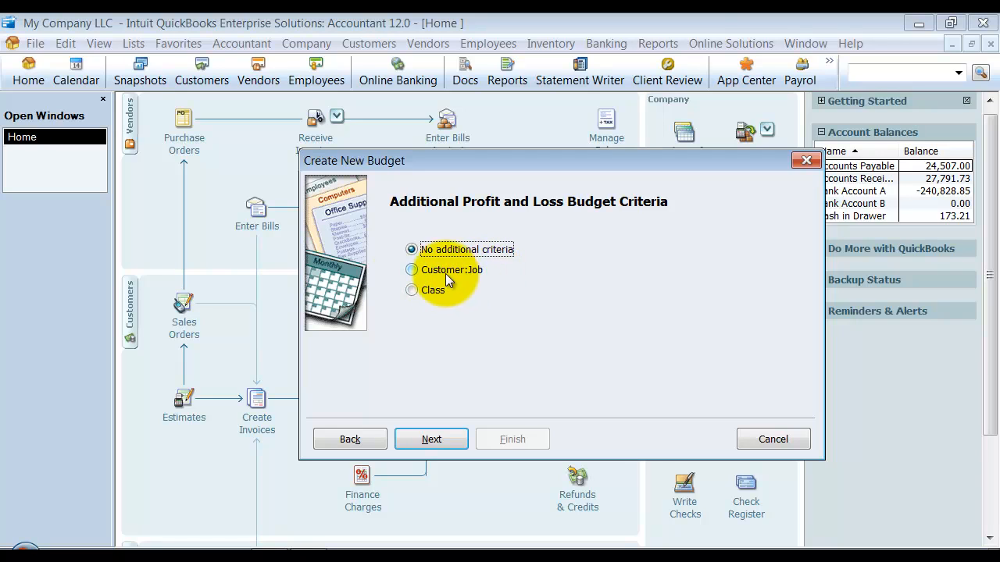
mouse_move(445, 301)
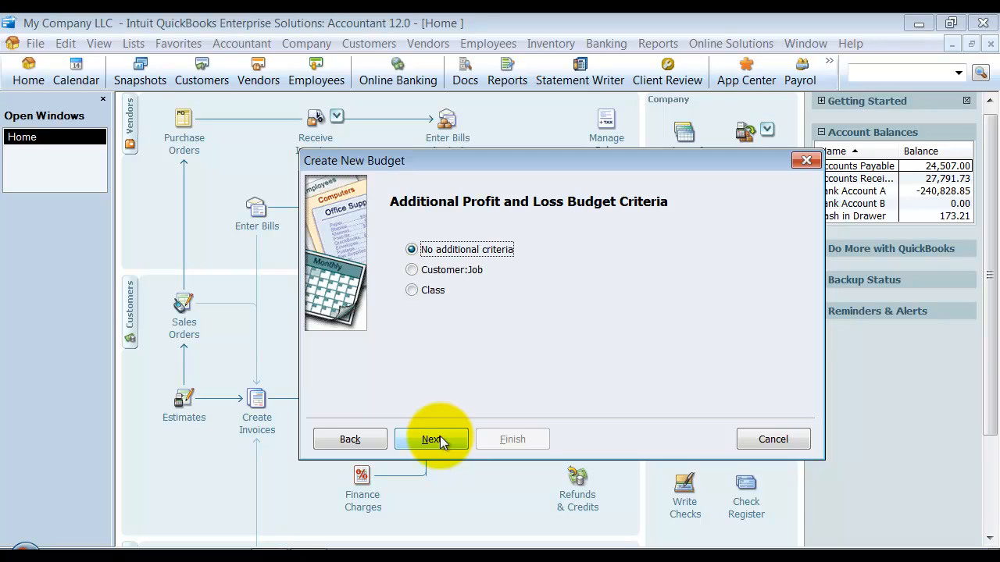
click(432, 439)
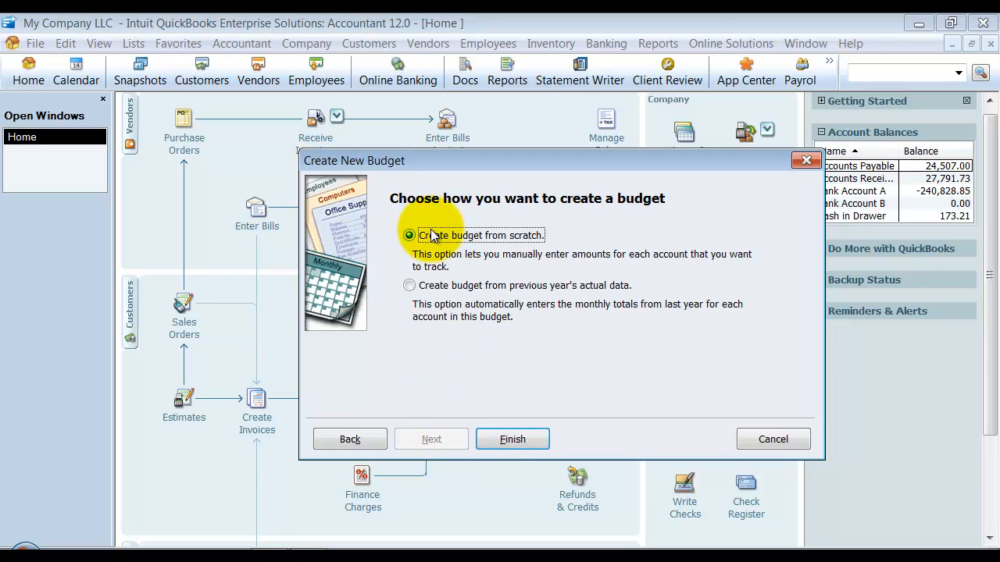
mouse_move(395, 290)
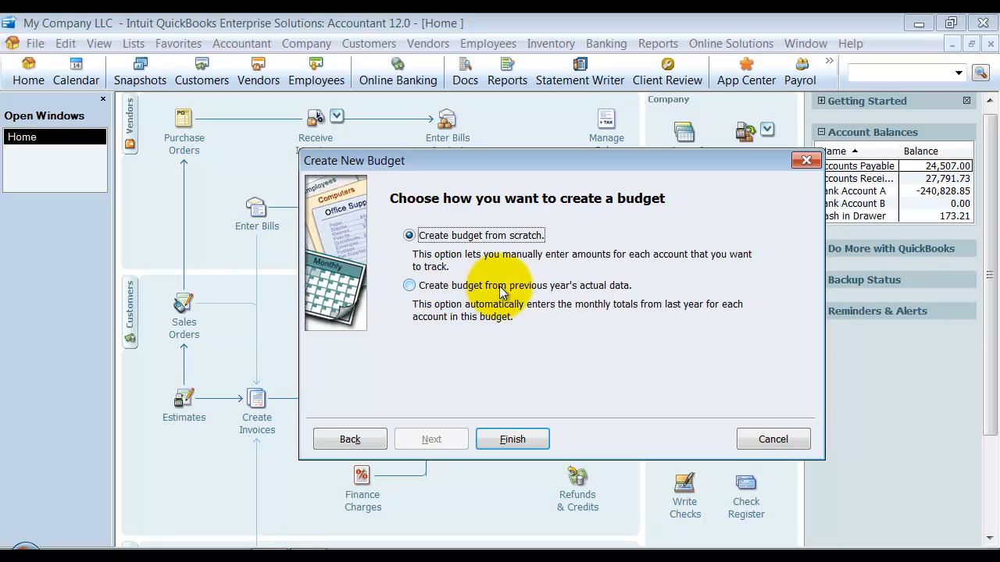
mouse_move(617, 297)
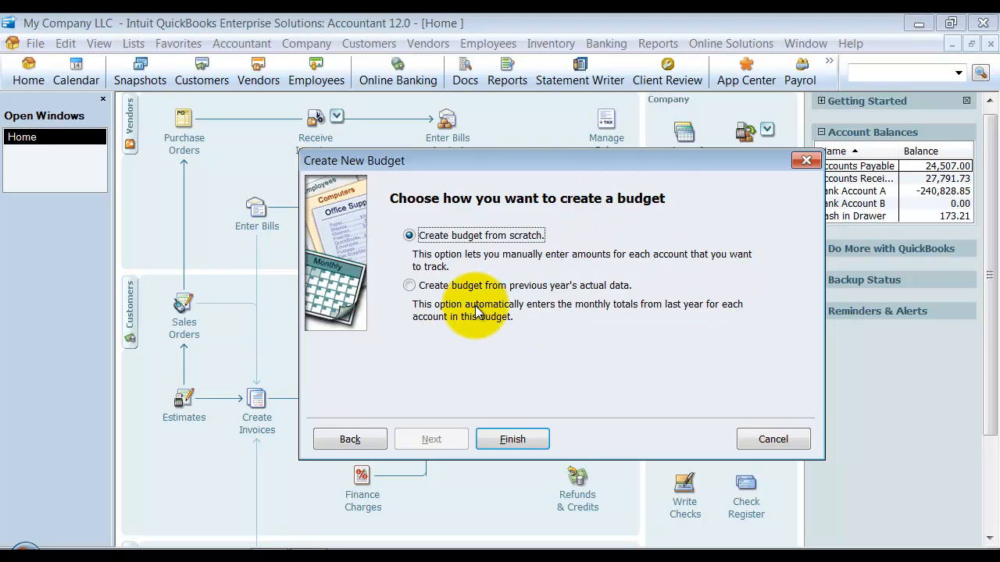
mouse_move(498, 312)
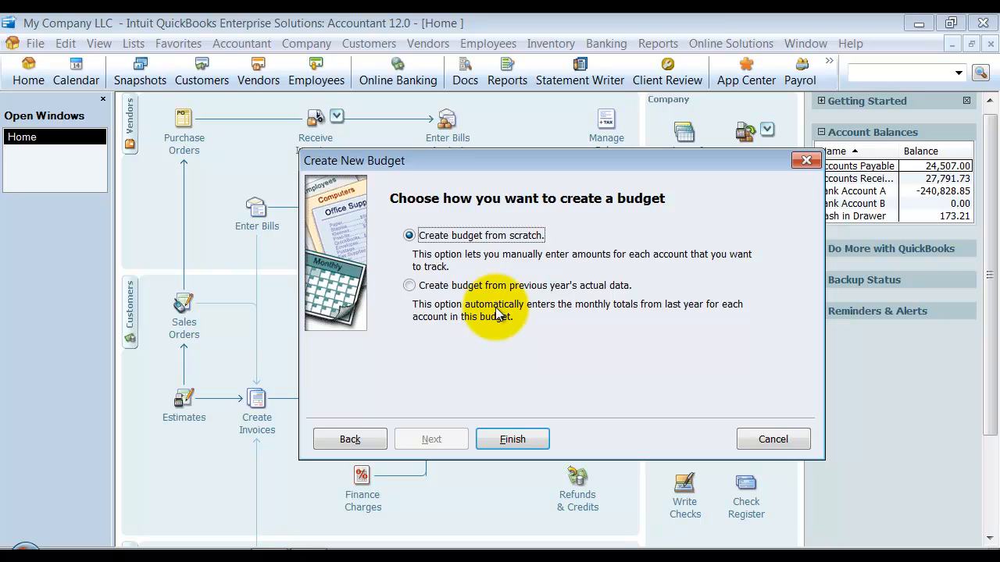
- Finish the wizard and enter 10,000 for Jan11 Construction Income, copied across all months
click(512, 439)
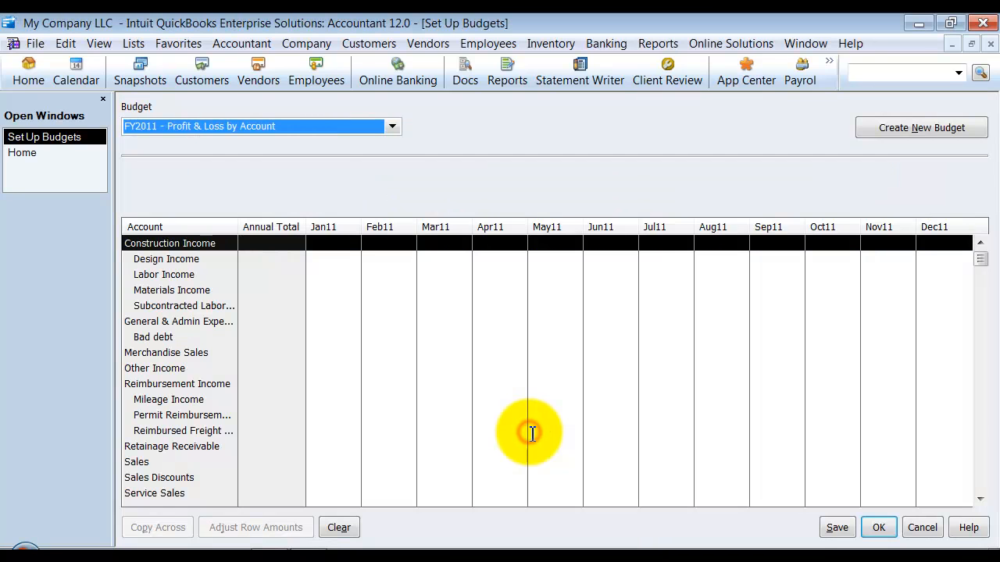
mouse_move(306, 202)
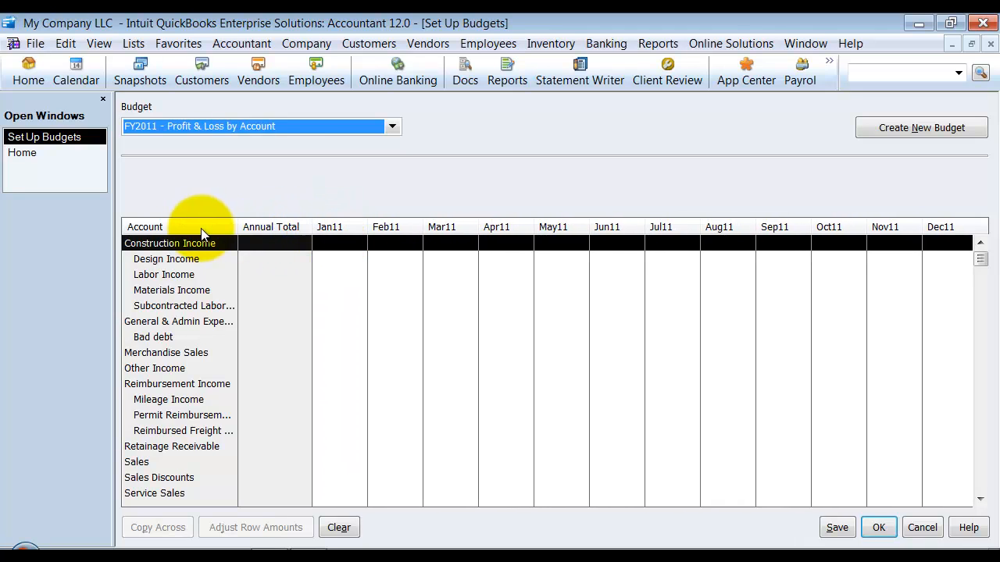
click(343, 243)
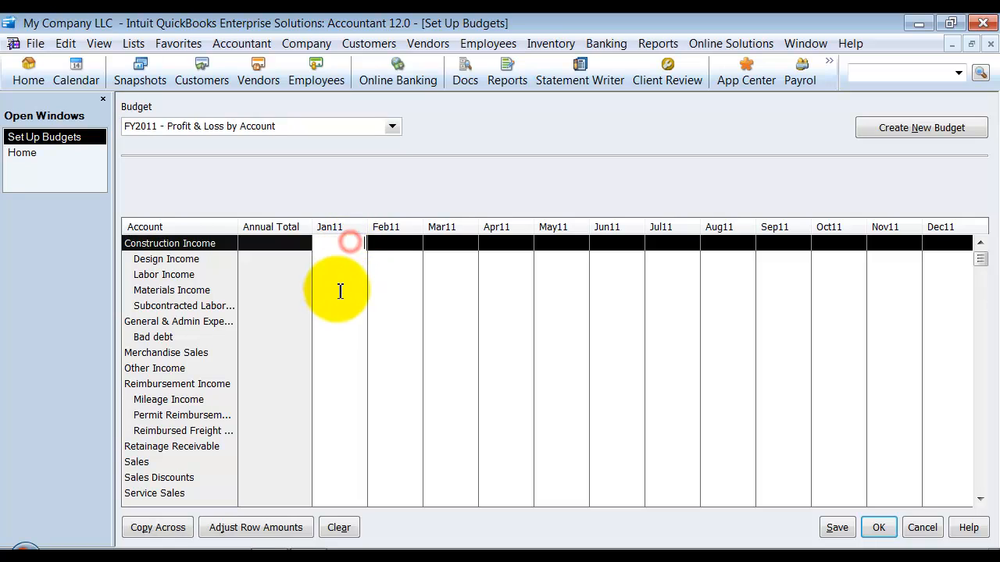
click(339, 274)
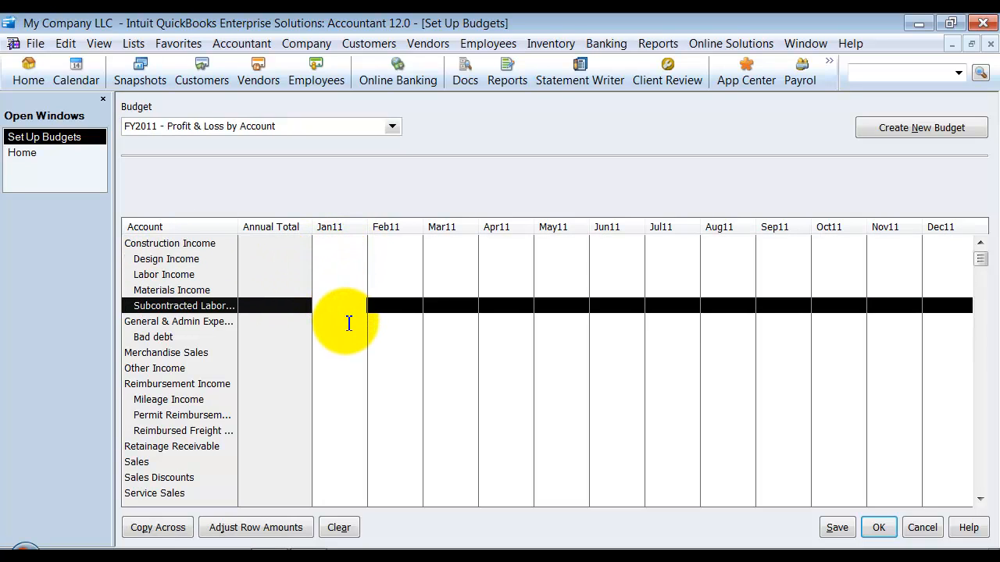
click(348, 290)
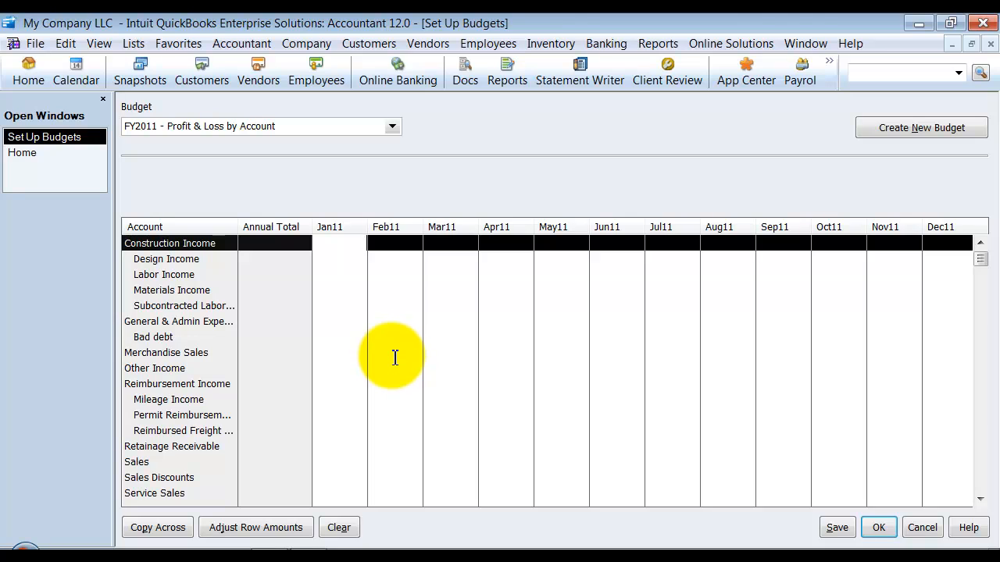
click(367, 243)
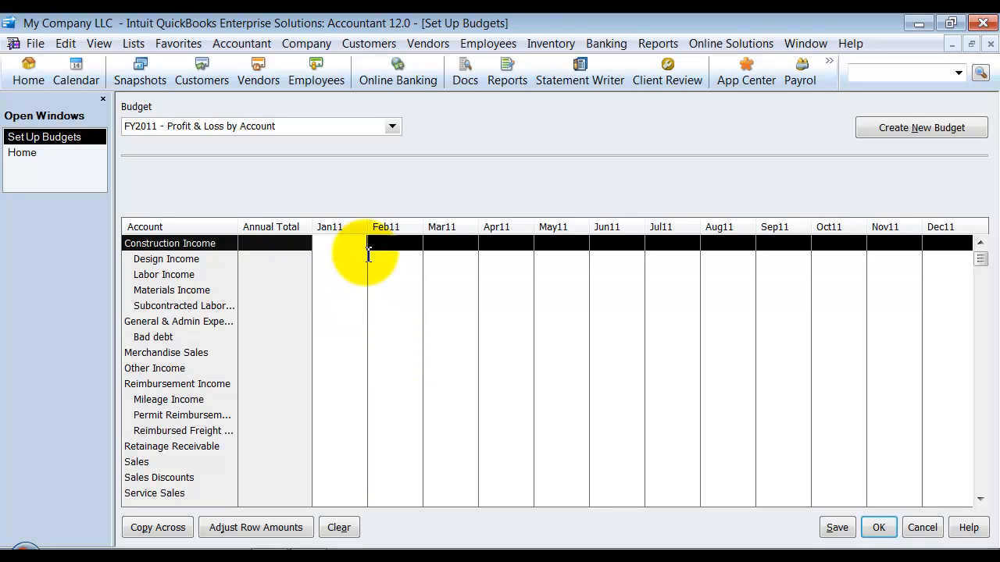
mouse_move(346, 246)
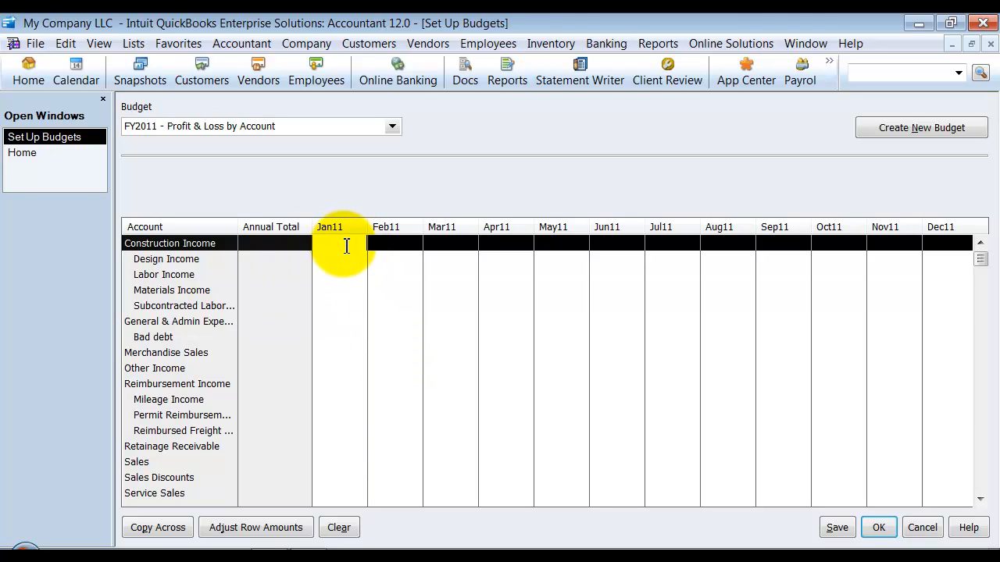
text(100000.00)
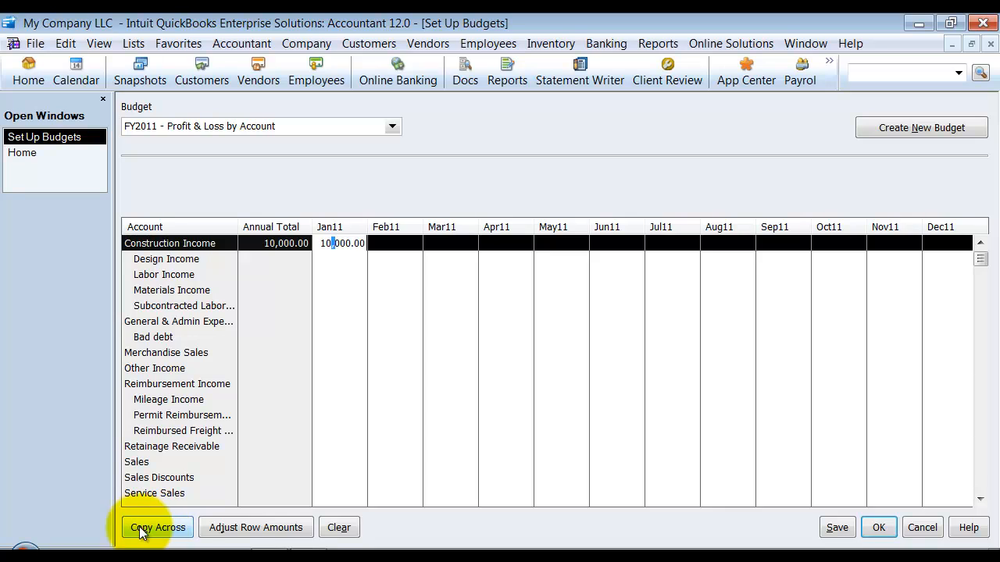
click(156, 528)
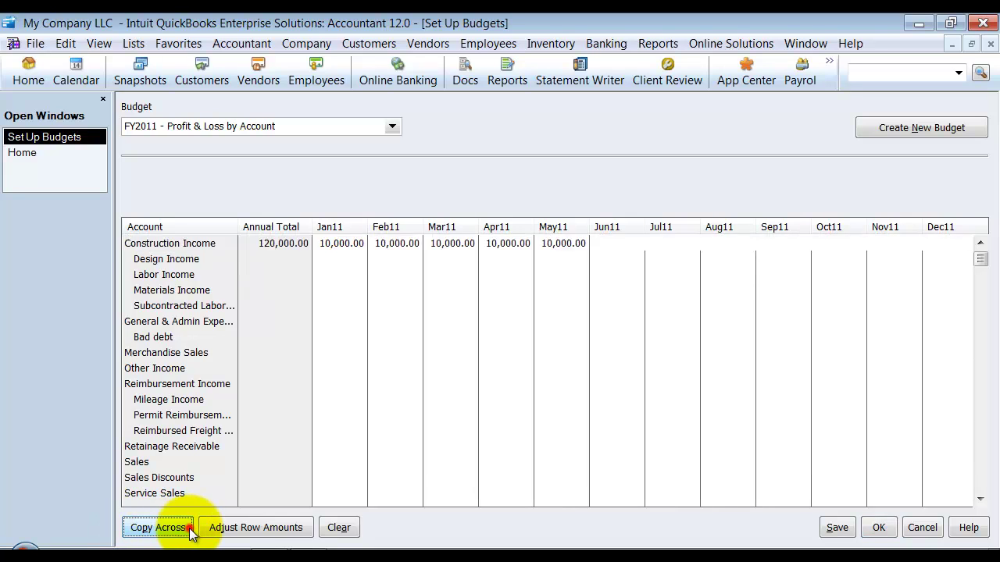
- Raise May11 and Jun11 Construction Income to 15,000, bringing the total to 130,000
click(157, 527)
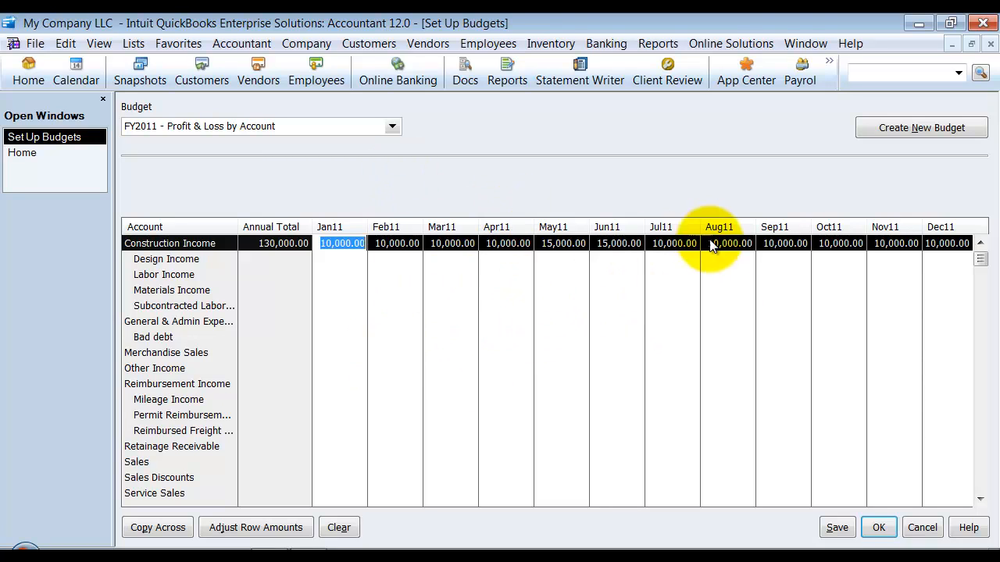
mouse_move(474, 234)
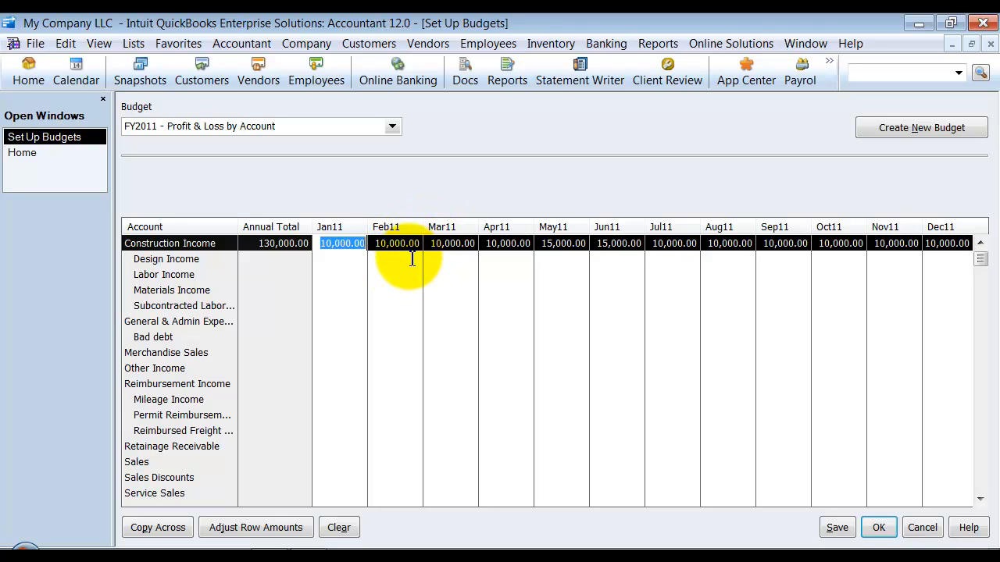
click(341, 243)
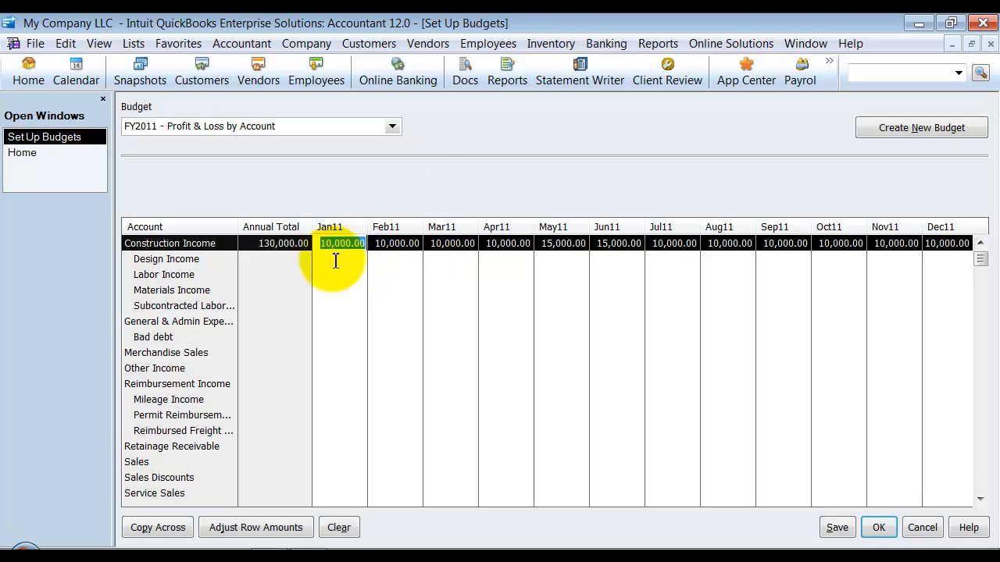
- Clear the budget page, then enter January amounts: 130,000 Construction Income, 1,500 for following accounts
click(338, 528)
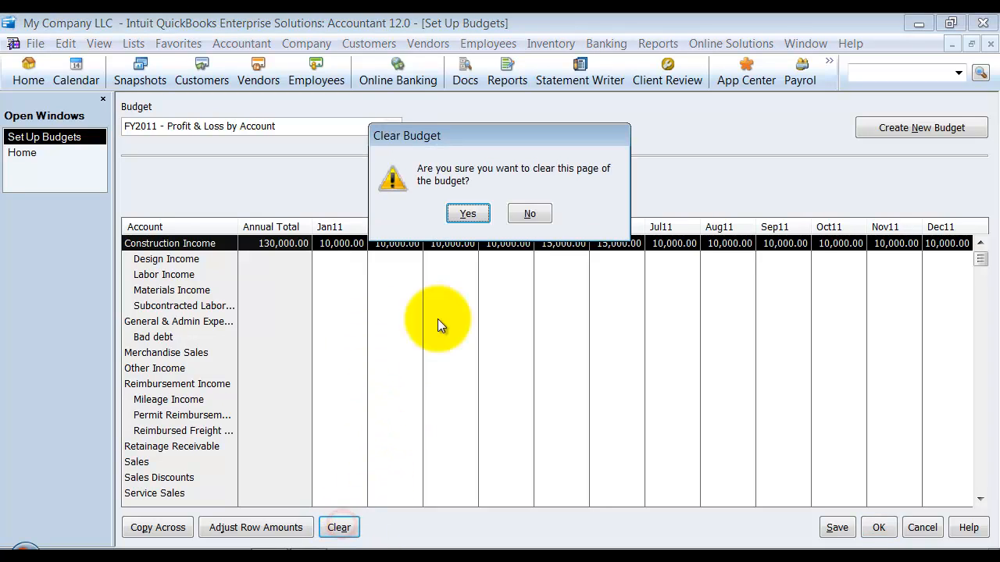
click(467, 213)
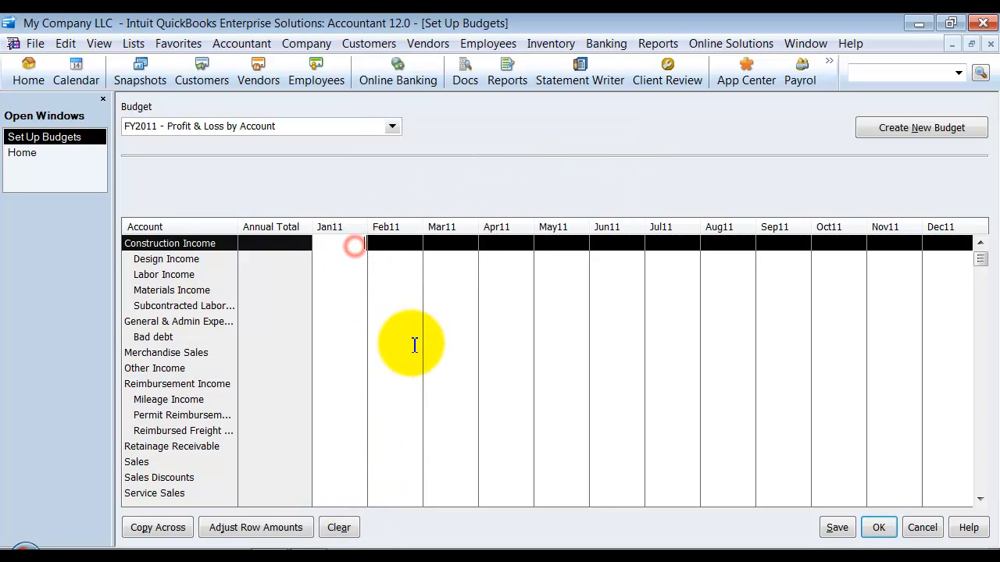
text(13000)
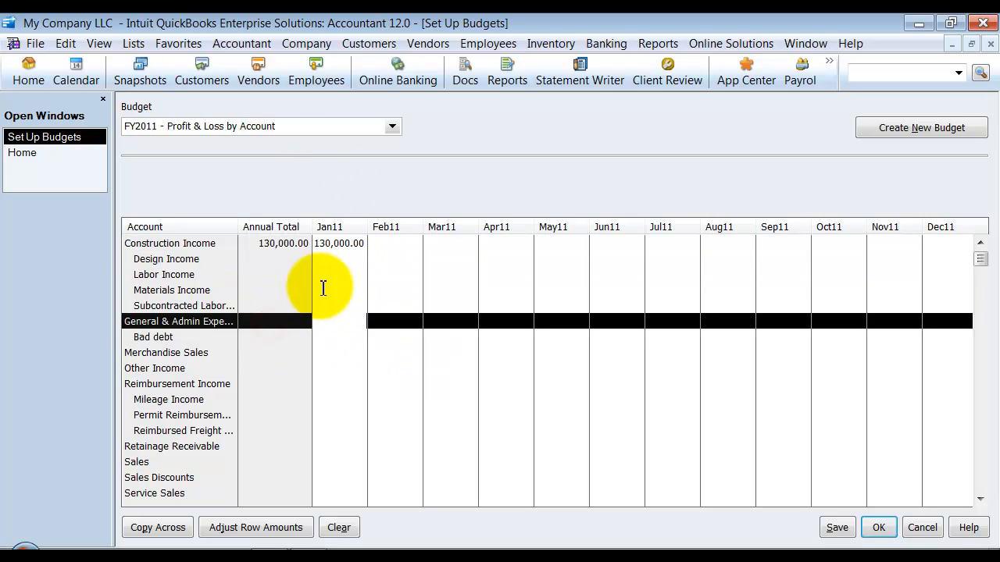
mouse_move(331, 302)
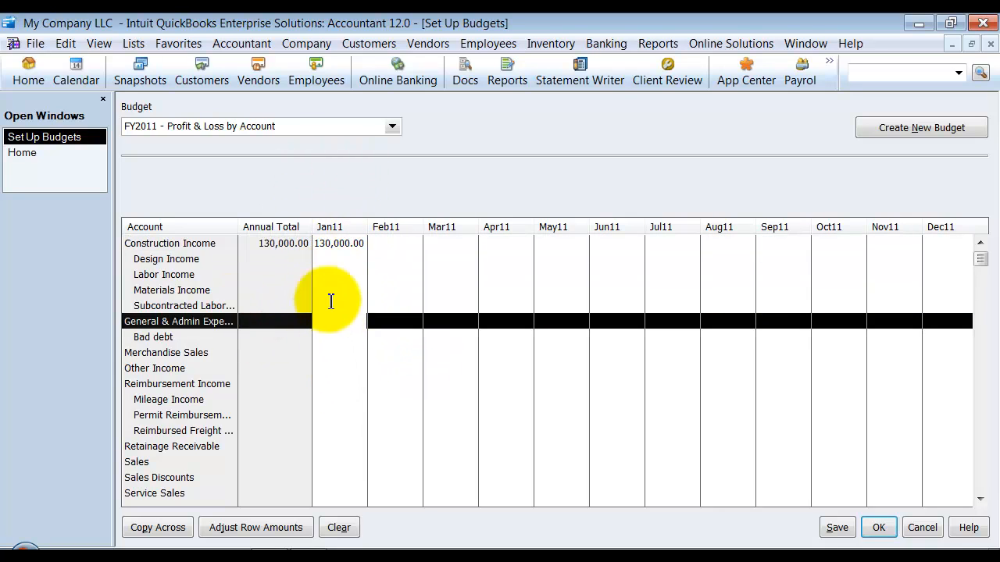
mouse_move(166, 255)
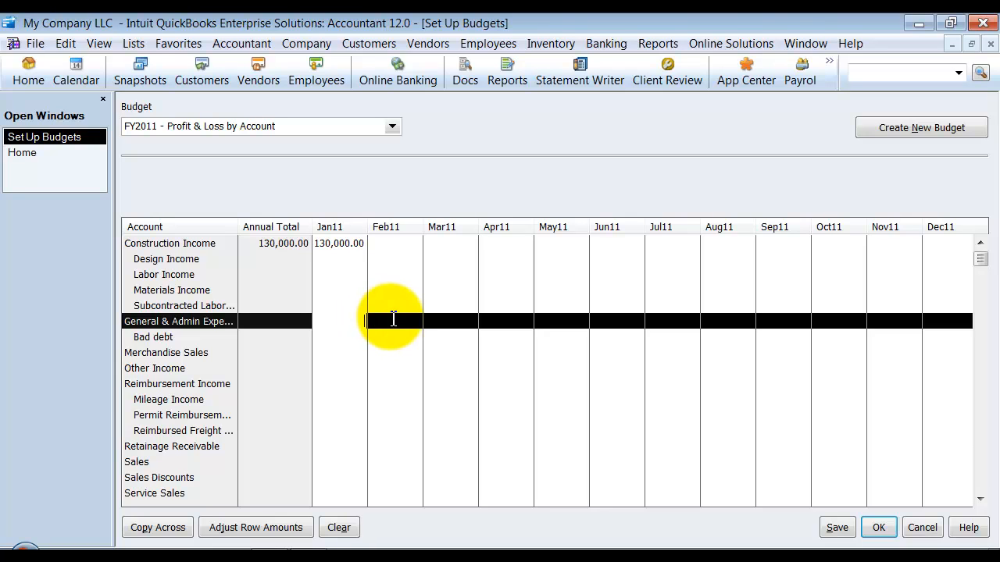
text(1500)
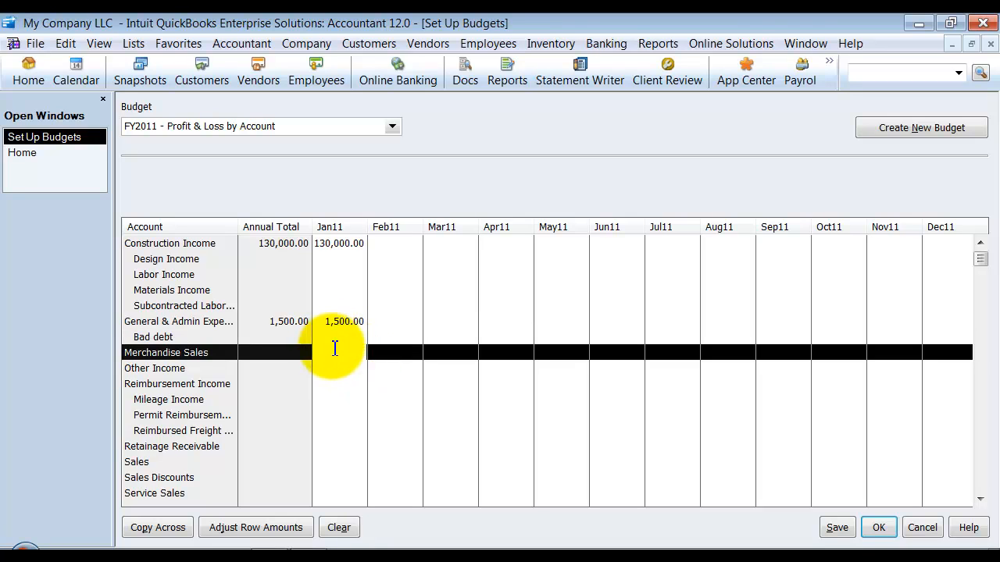
mouse_move(371, 359)
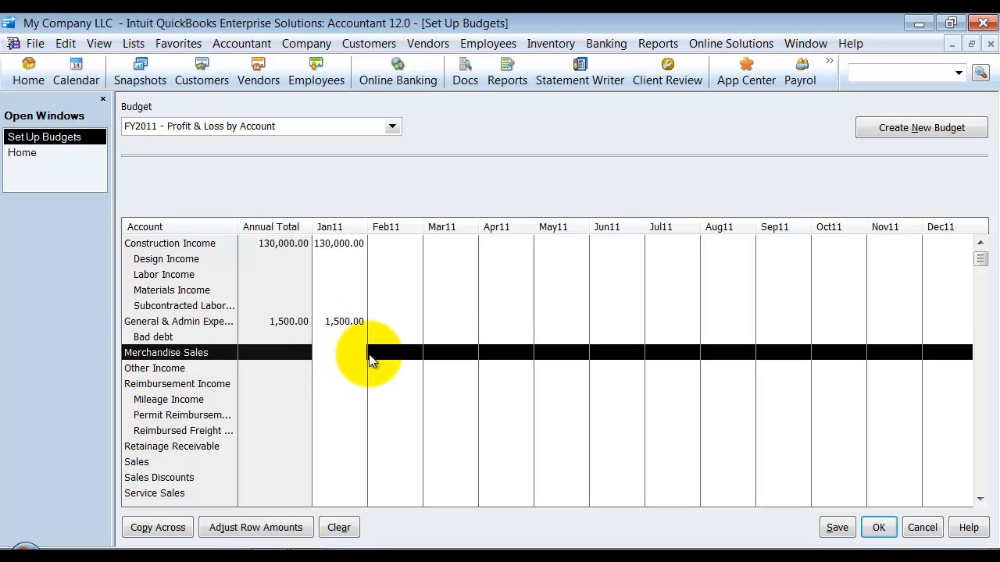
text(1500)
click(340, 384)
text(2,500)
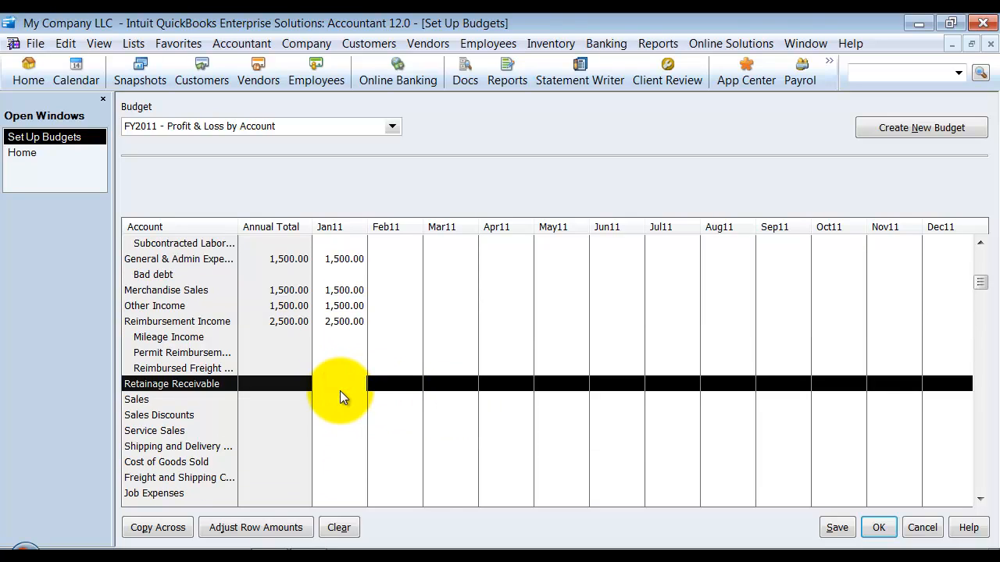
- Enter Jan11 amounts from Retainage Receivable to Travel Expense, including 150,000 Job Expenses and 2,500 Travel
scroll(down, 3)
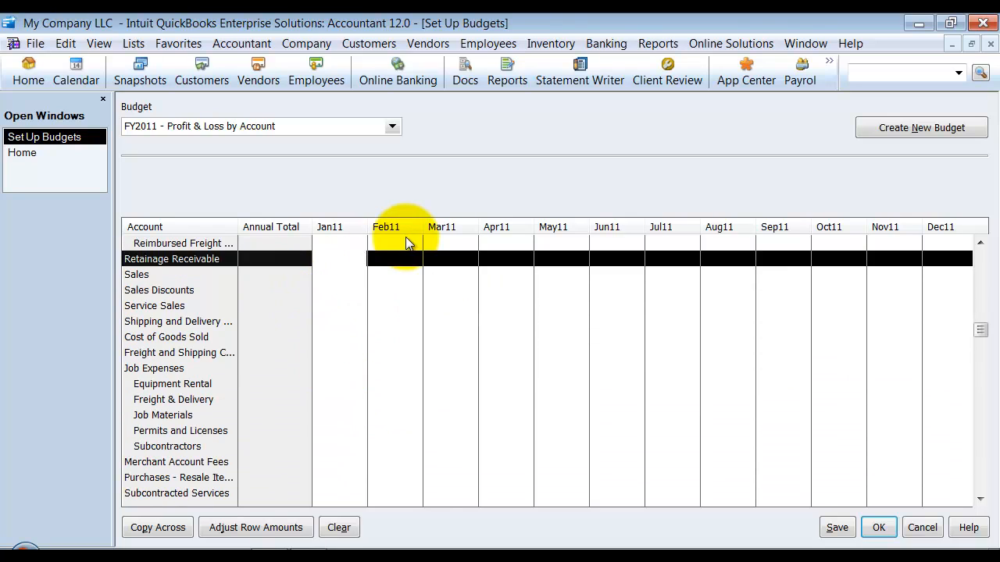
text(2500)
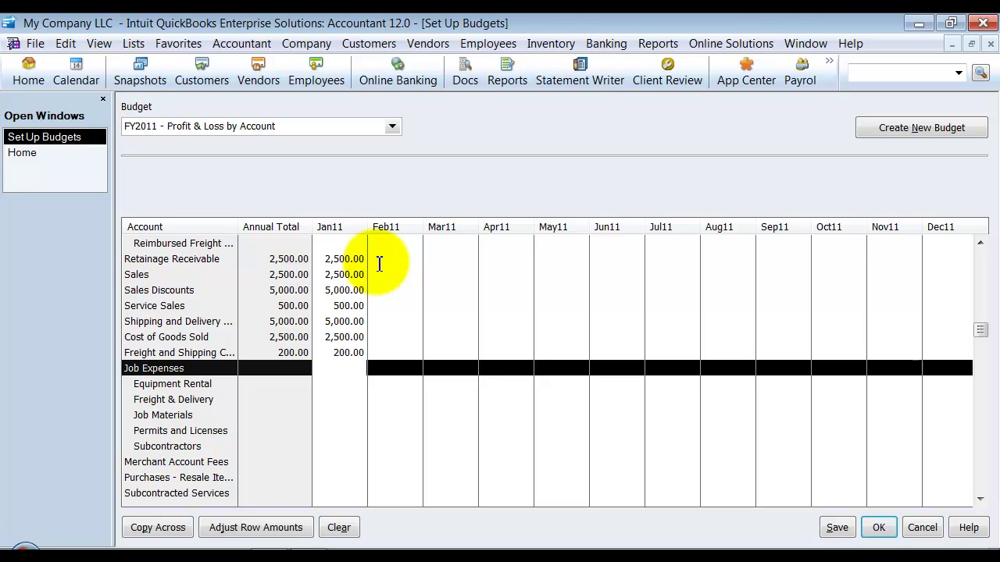
text(150000)
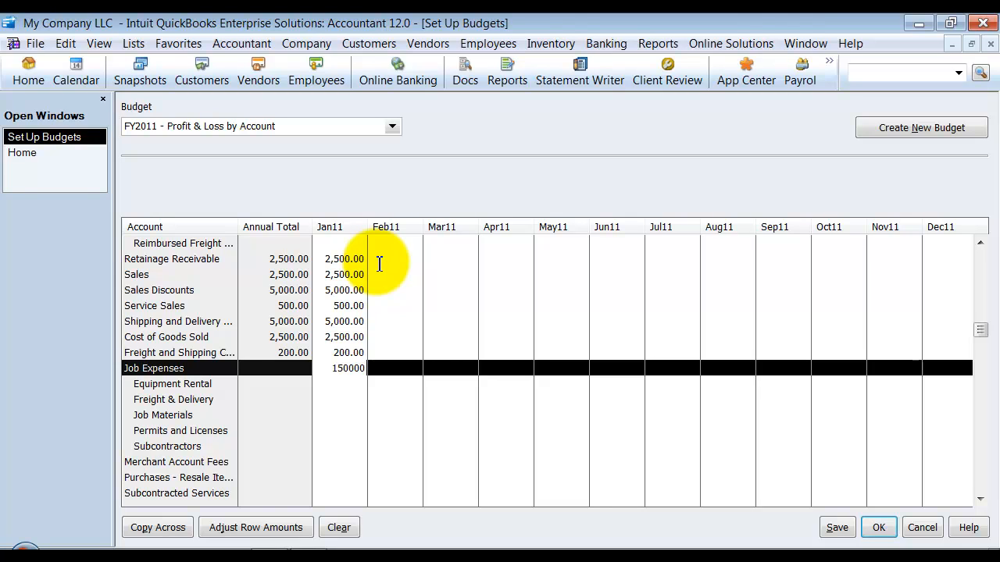
scroll(down, 3)
text(500)
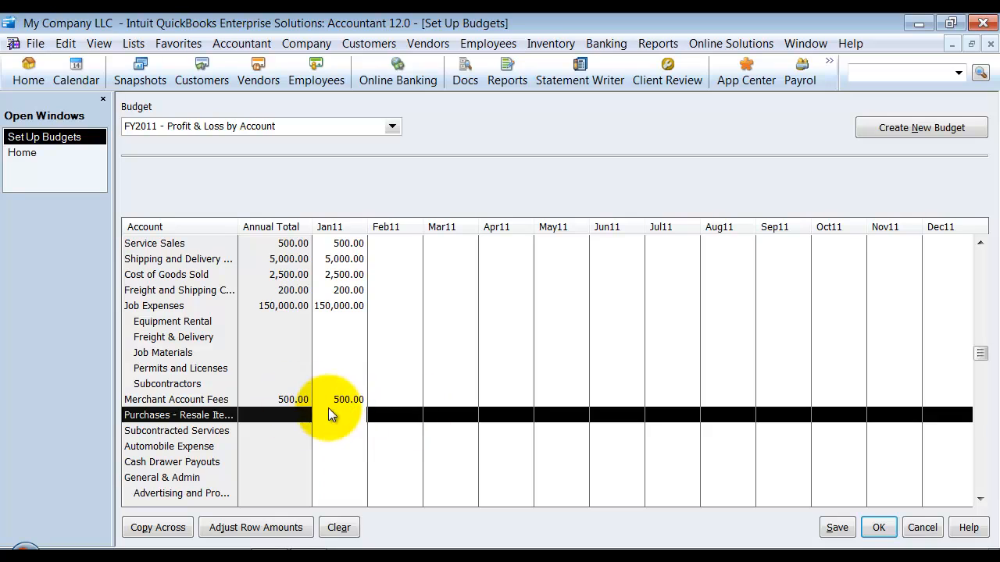
text(120)
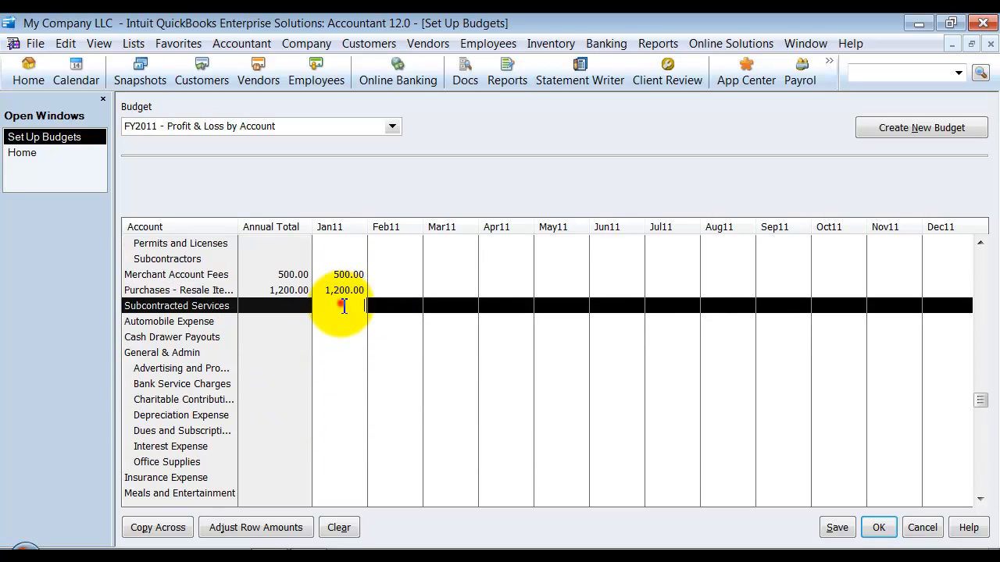
text(15000)
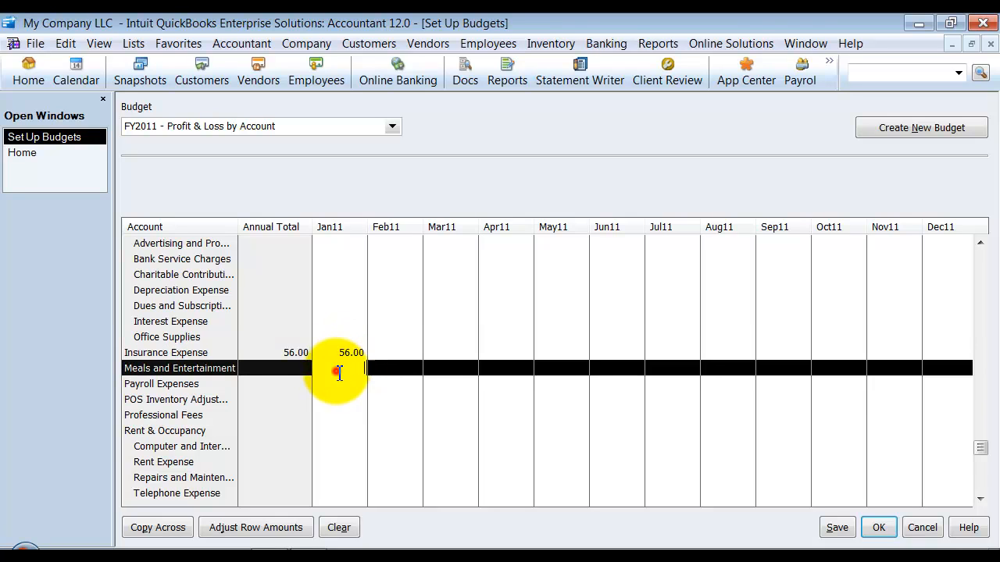
text(500.00)
click(340, 384)
text(10,000)
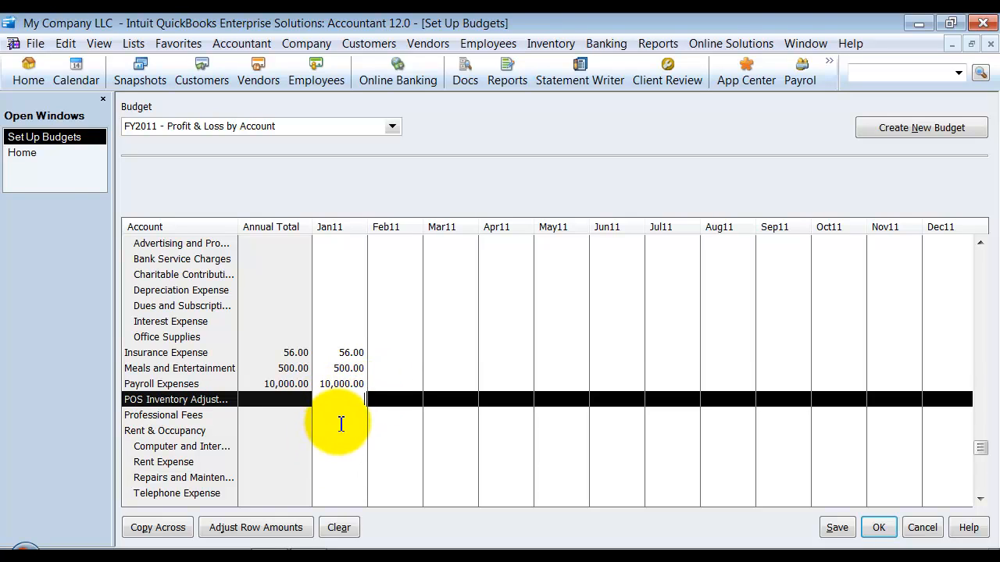
text(800.00)
click(340, 431)
text(1,000)
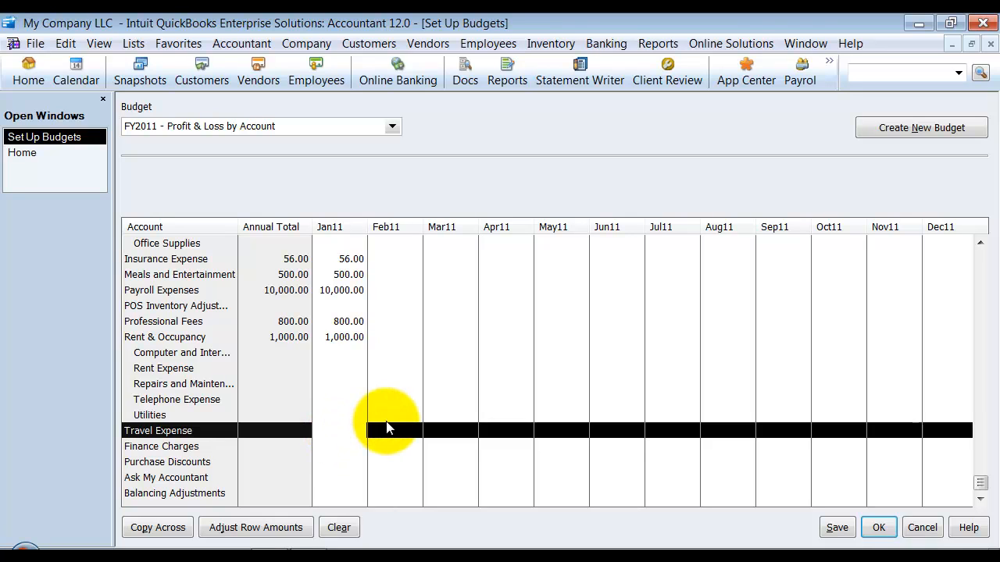
text(2500)
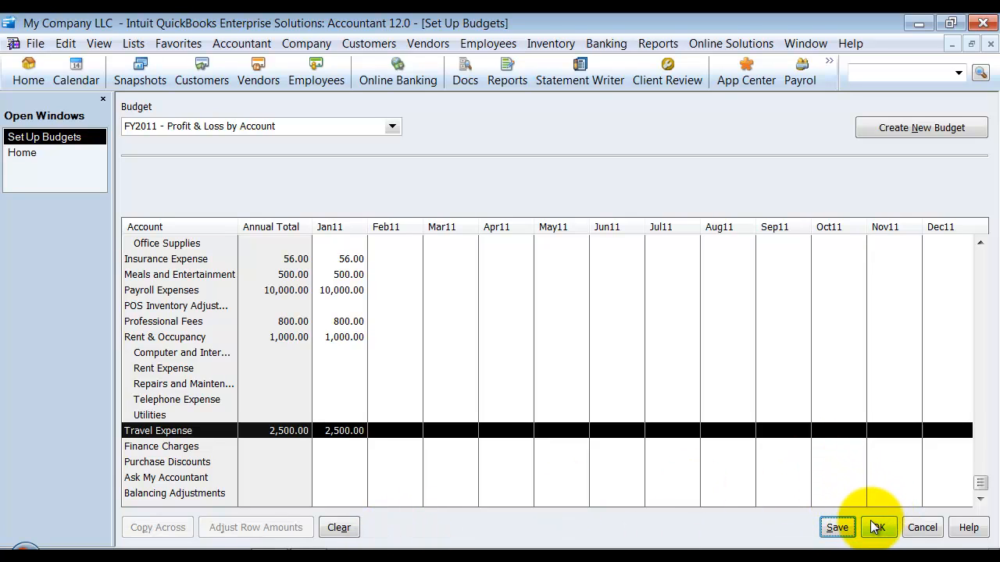
- Save the FY2011 budget, reopen Set Up Budgets to verify January amounts, then close it
click(878, 527)
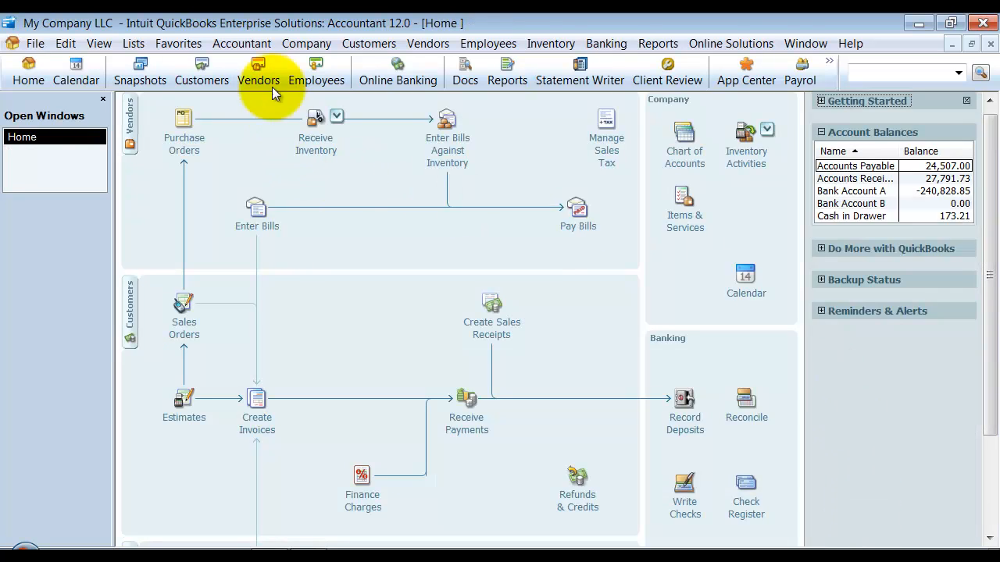
click(307, 43)
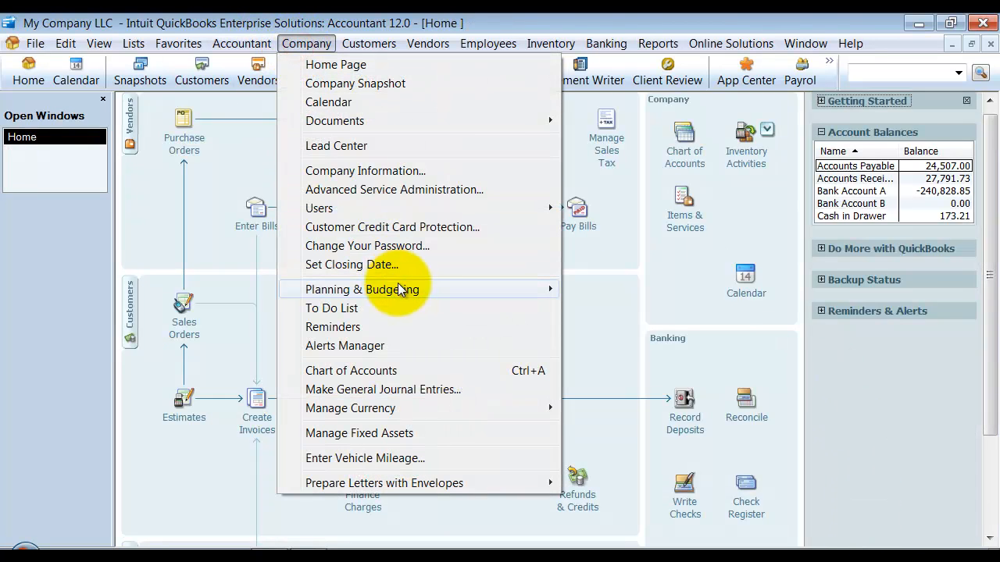
click(365, 289)
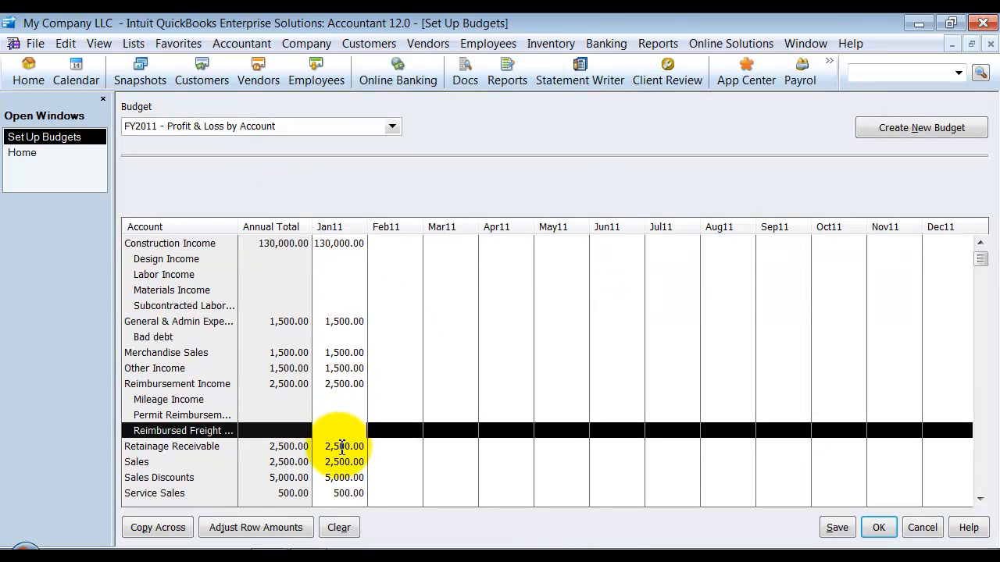
click(344, 446)
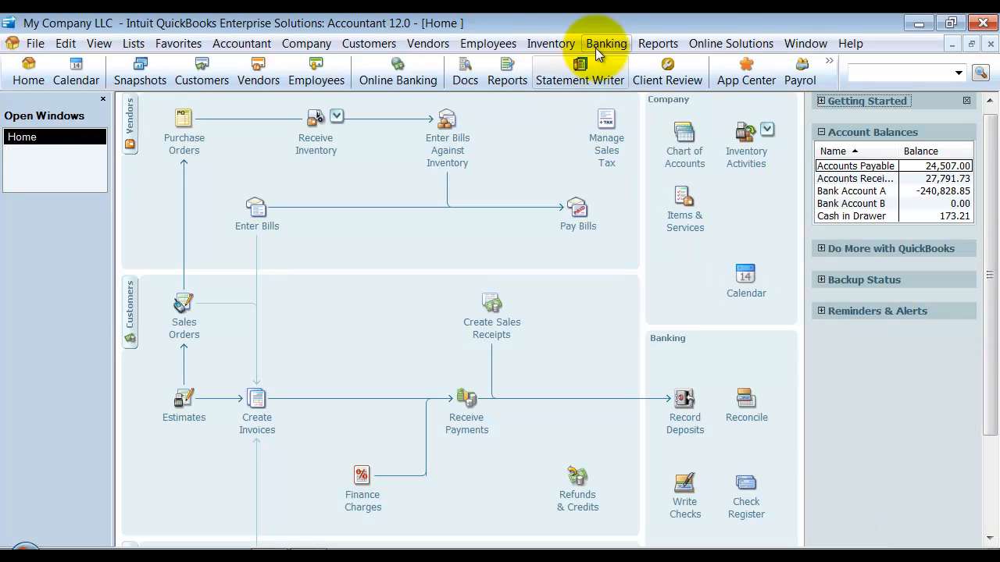
- Create a Budget vs. Actual report from FY2011 - Profit & Loss by Account, by month
click(658, 43)
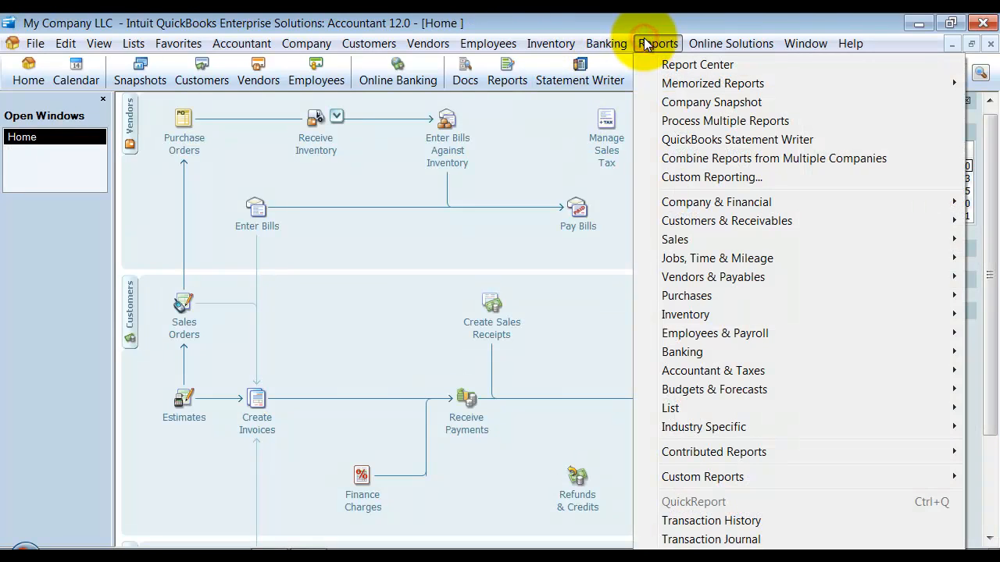
mouse_move(707, 388)
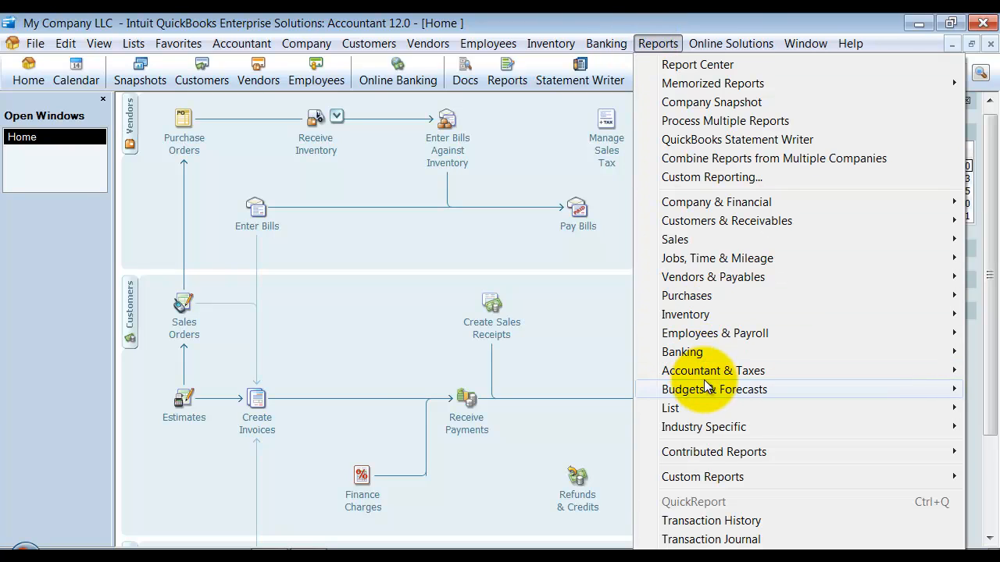
mouse_move(707, 389)
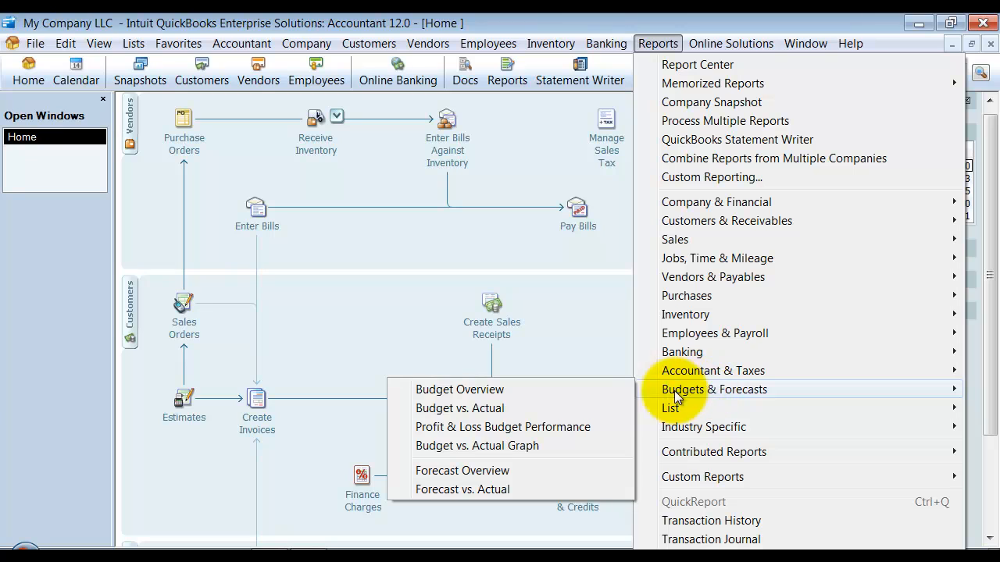
mouse_move(506, 389)
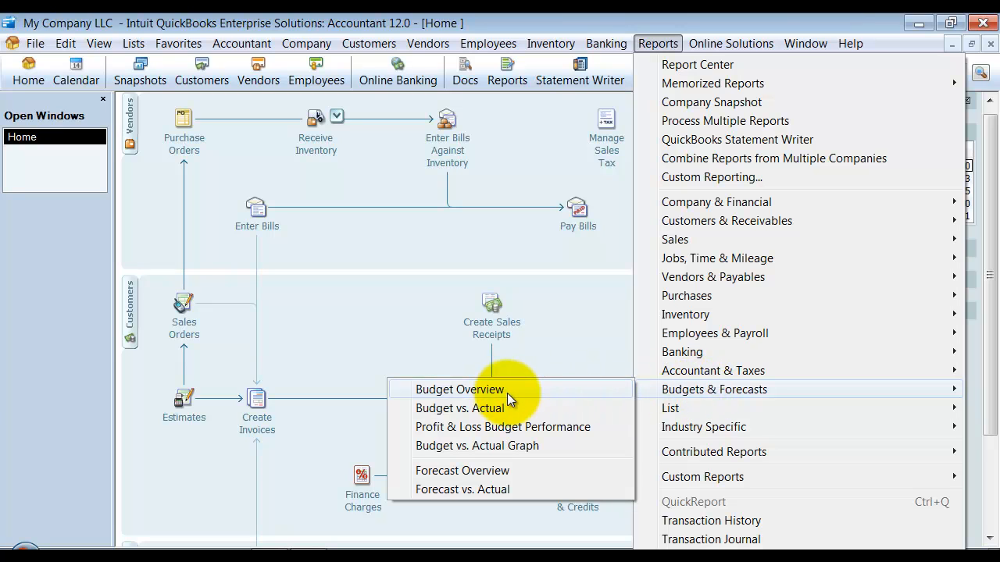
click(460, 389)
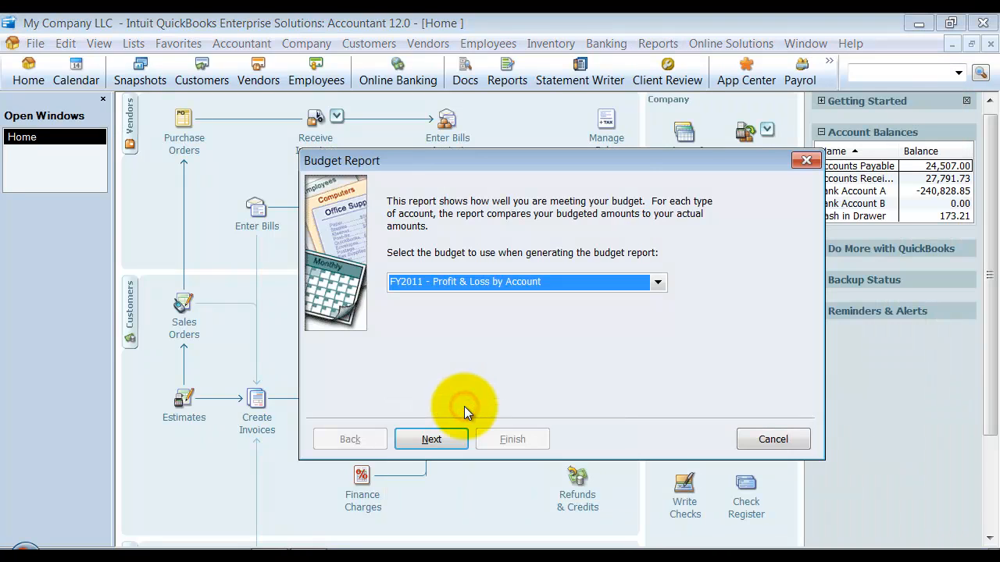
click(658, 282)
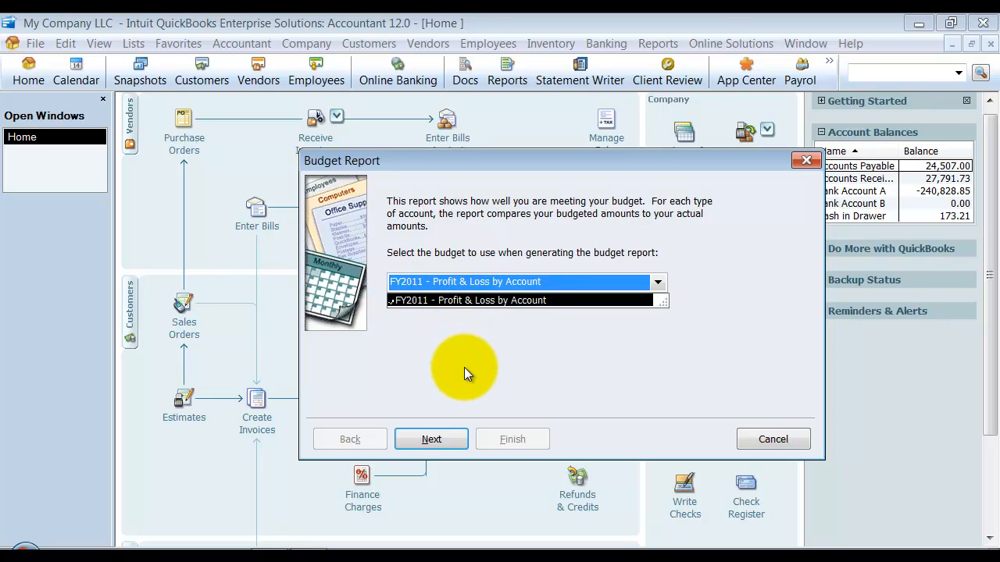
mouse_move(465, 300)
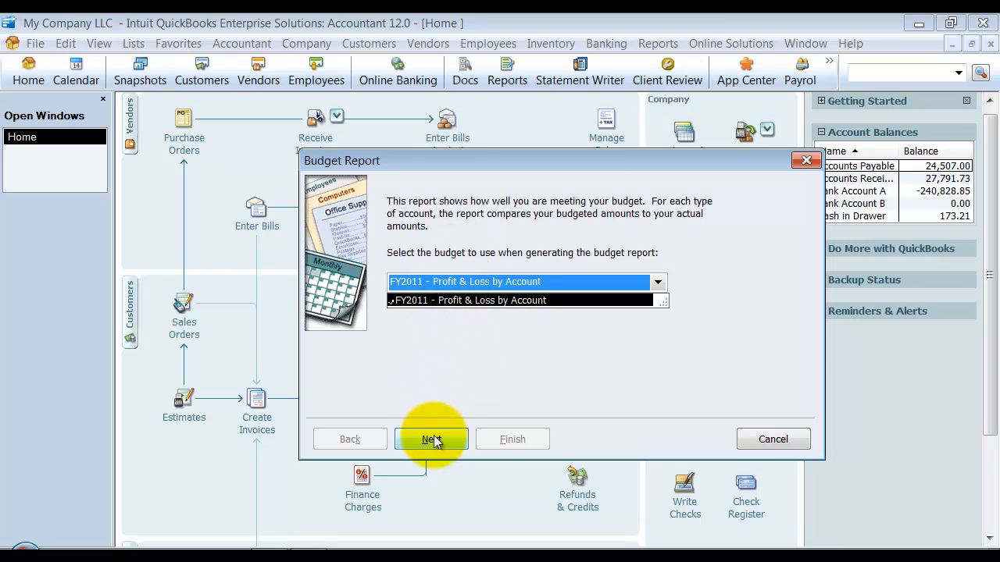
click(431, 439)
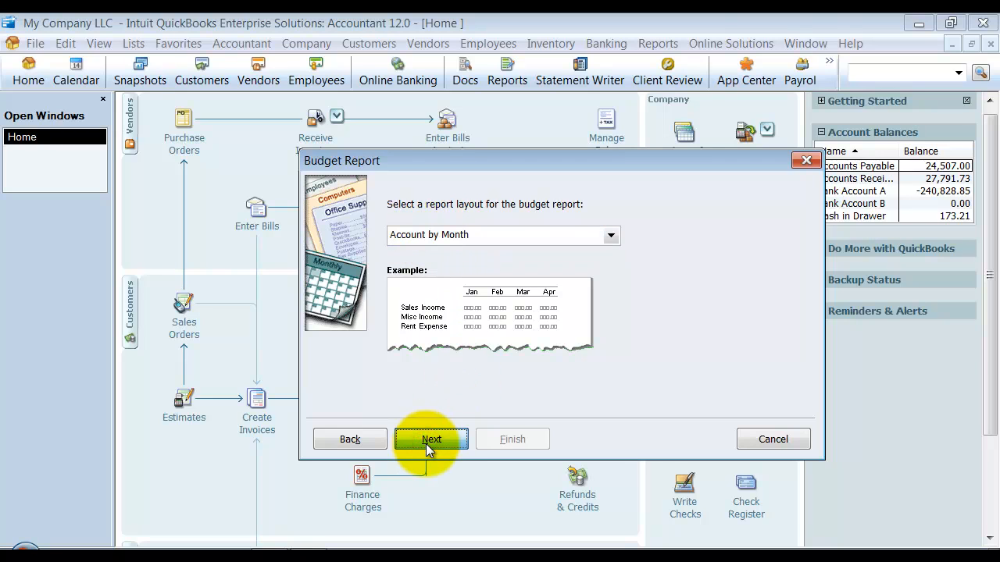
click(431, 439)
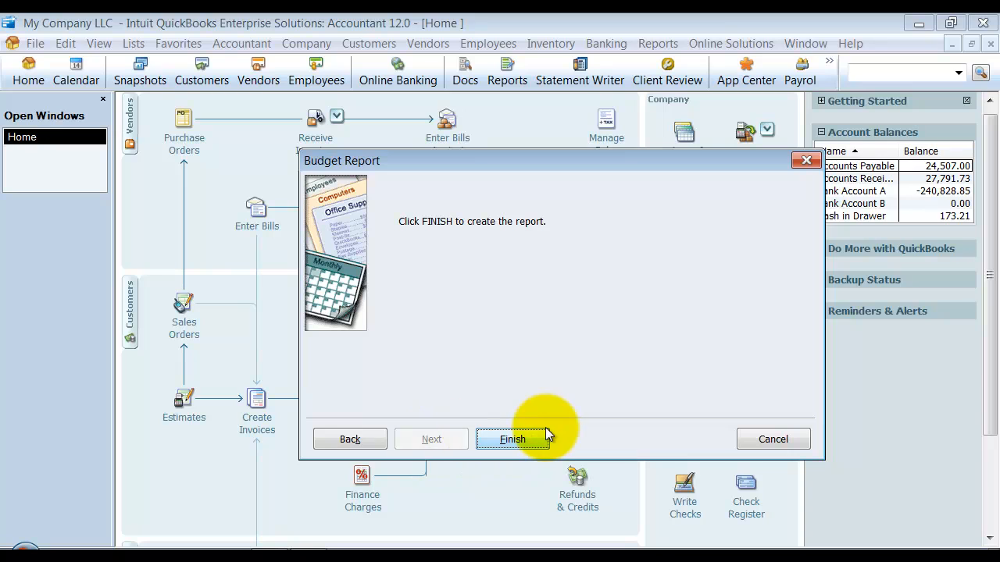
click(513, 439)
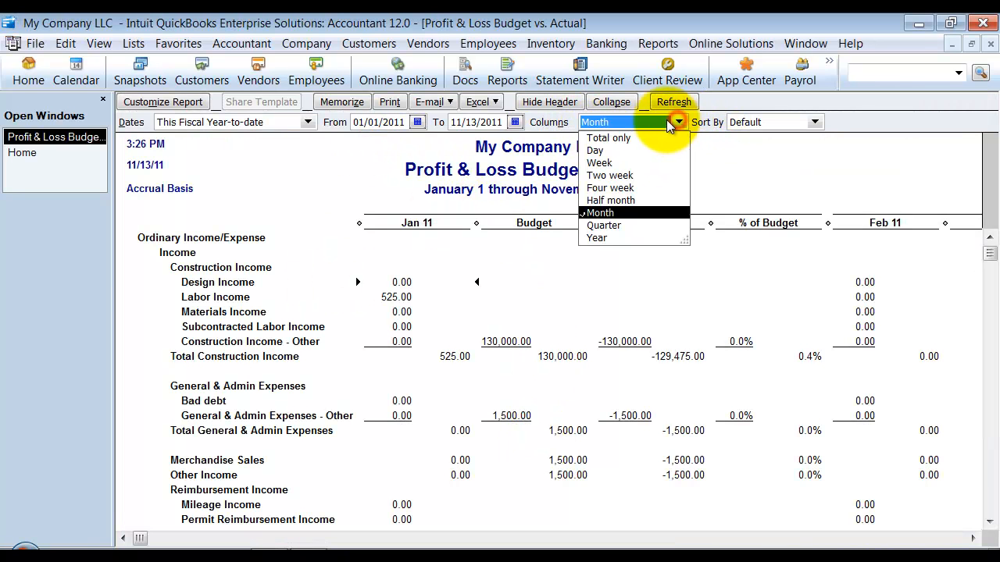
- Switch the report columns to Year and make all columns equal width
click(597, 238)
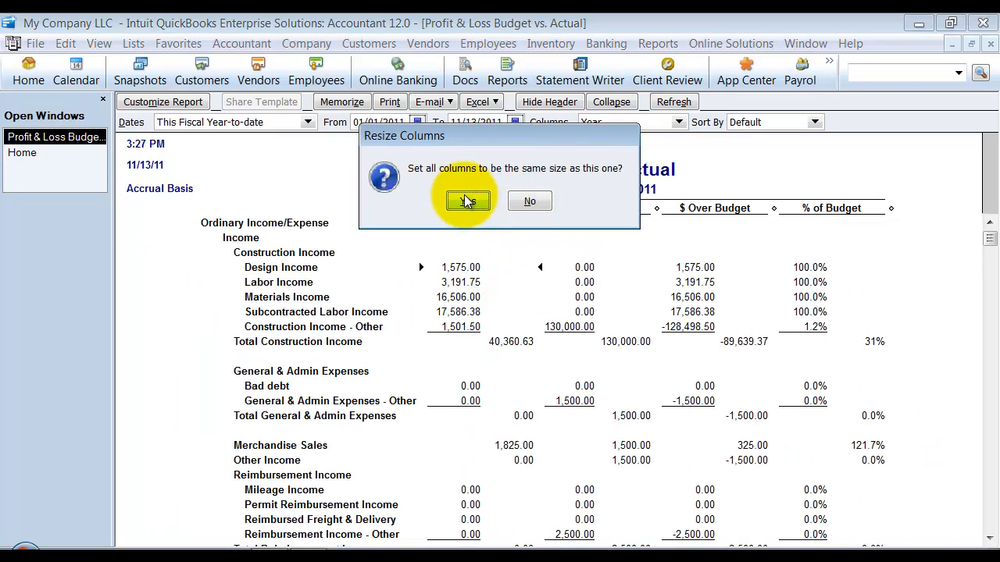
click(465, 201)
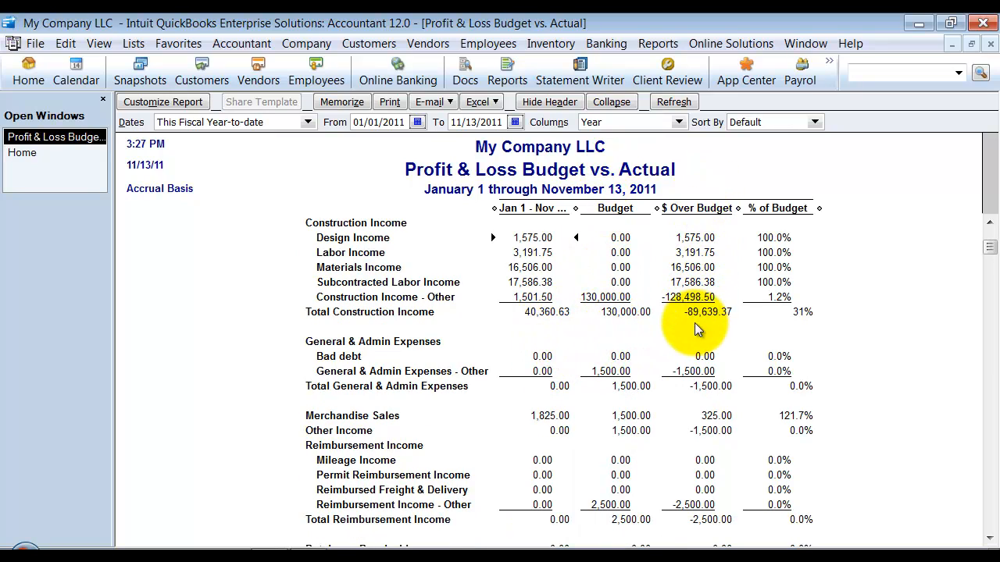
mouse_move(776, 208)
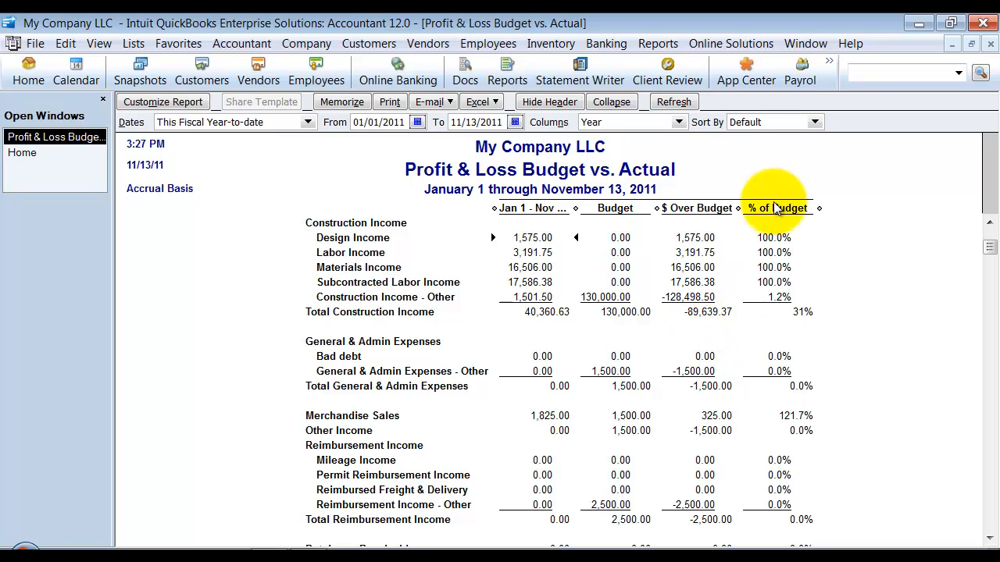
mouse_move(748, 326)
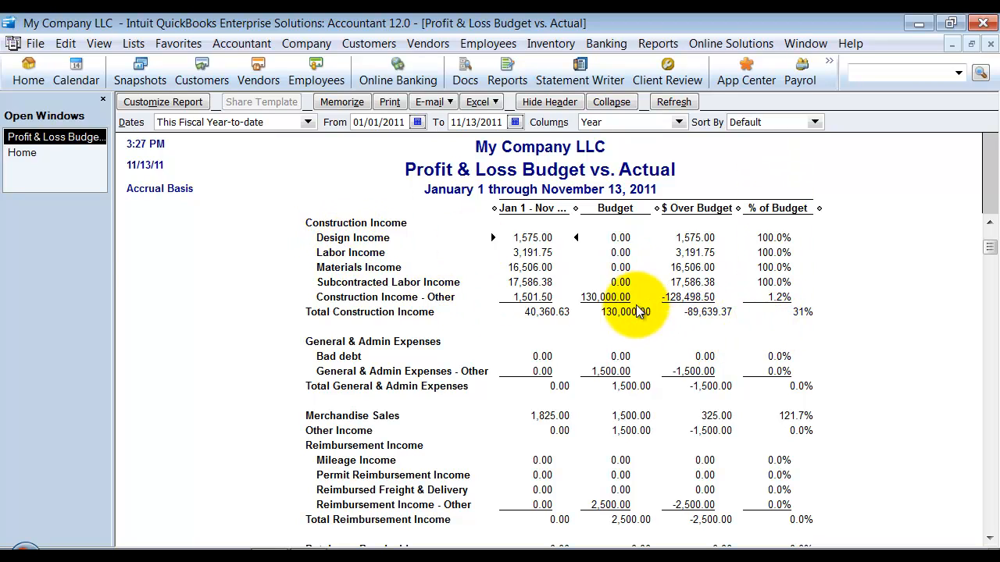
mouse_move(430, 297)
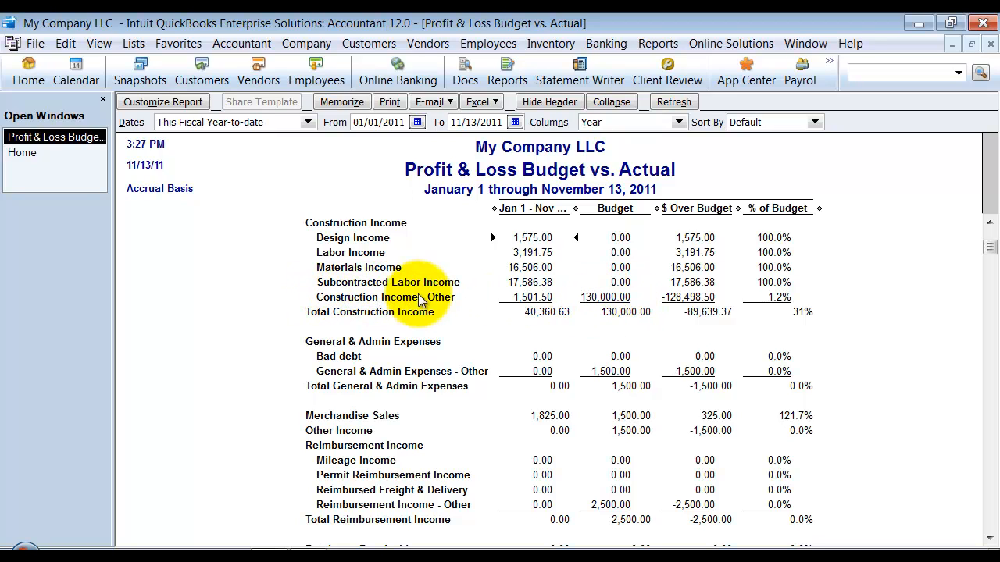
mouse_move(441, 305)
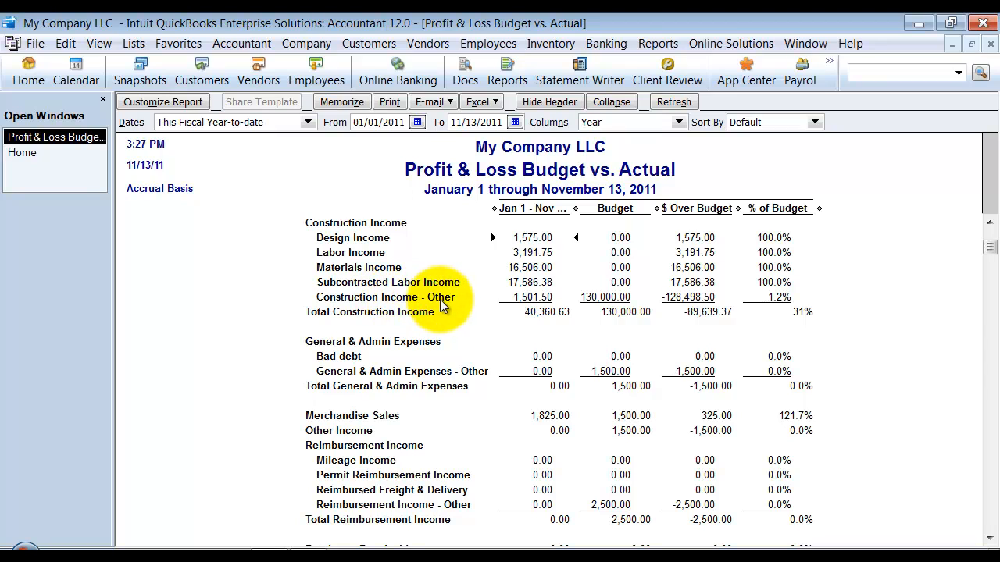
mouse_move(491, 211)
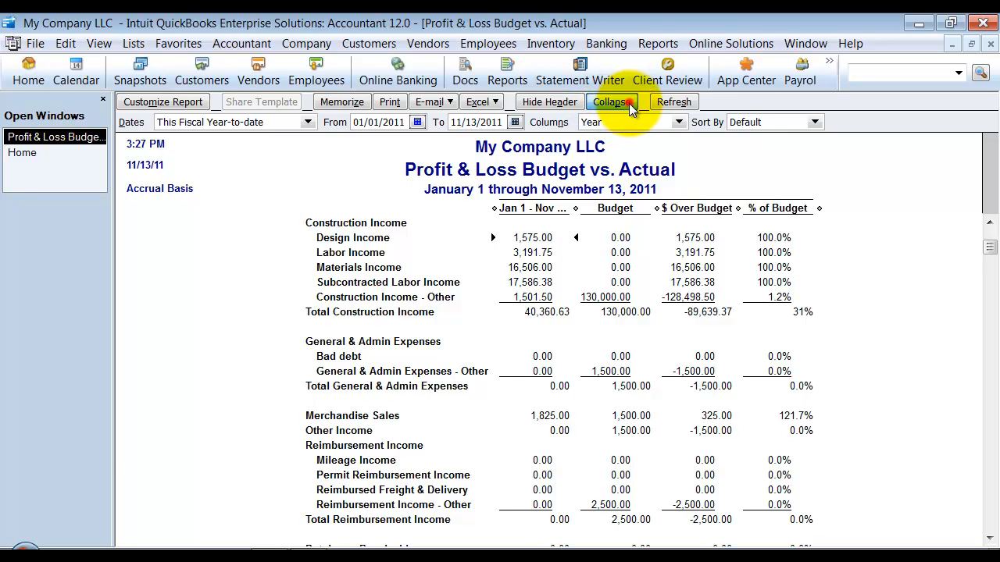
- Collapse subaccounts and review down to Net Income: -168,312.89 actual vs -42,756.00 budget
click(611, 102)
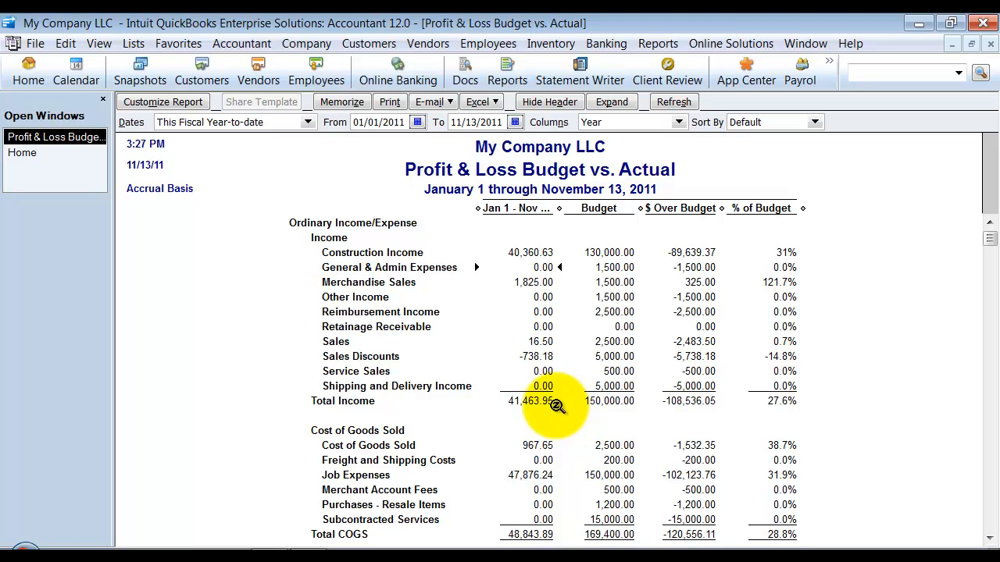
mouse_move(655, 270)
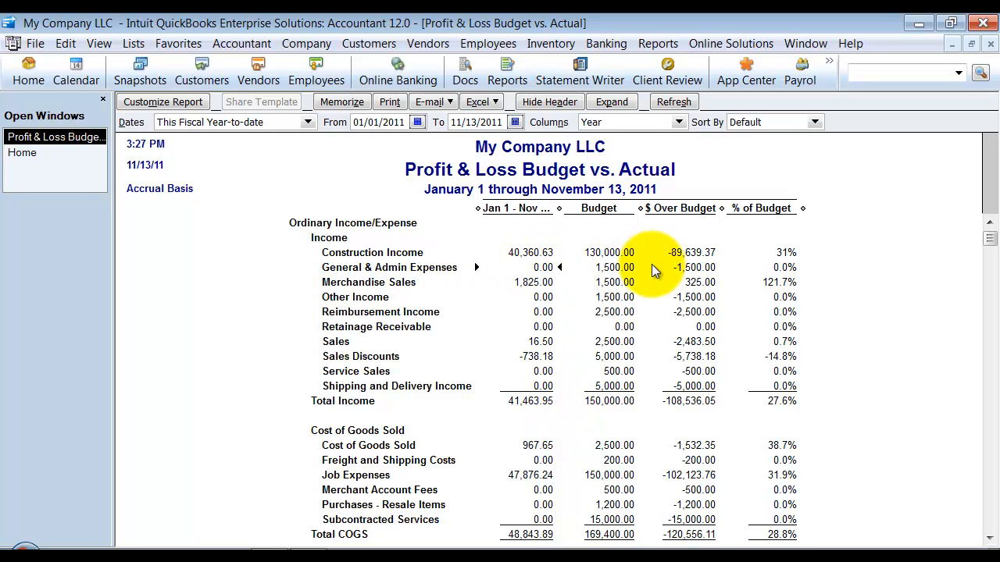
mouse_move(449, 257)
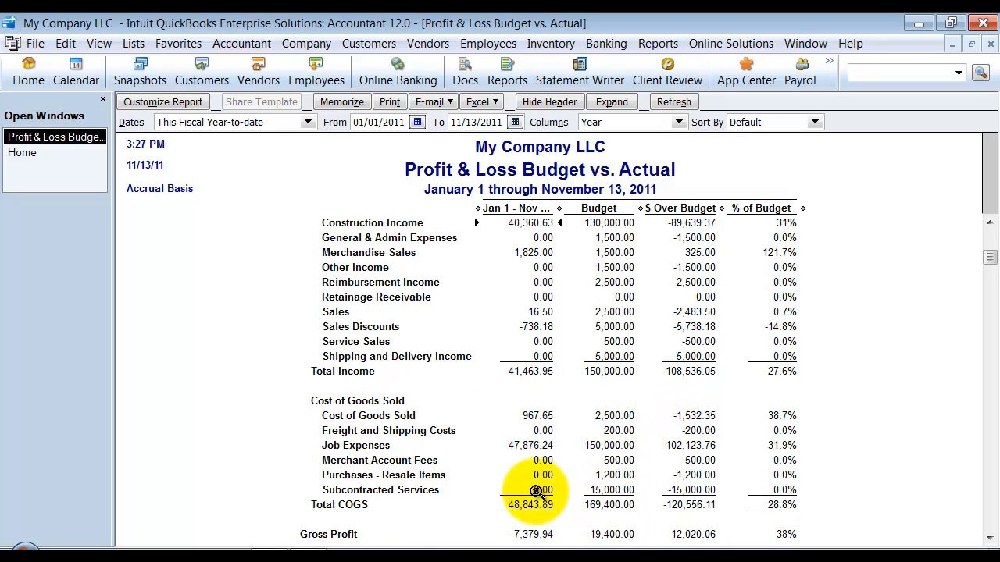
scroll(down, 3)
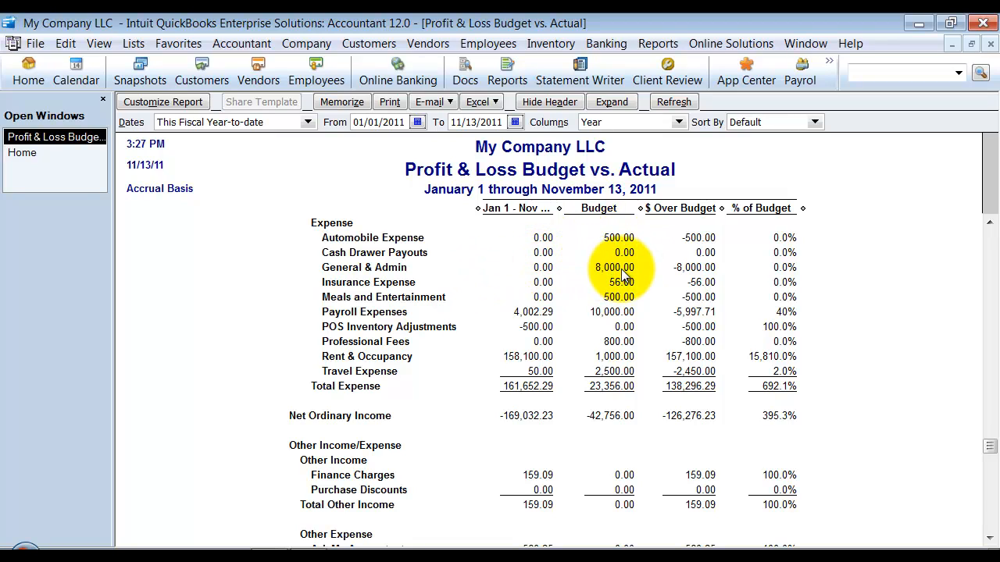
mouse_move(541, 275)
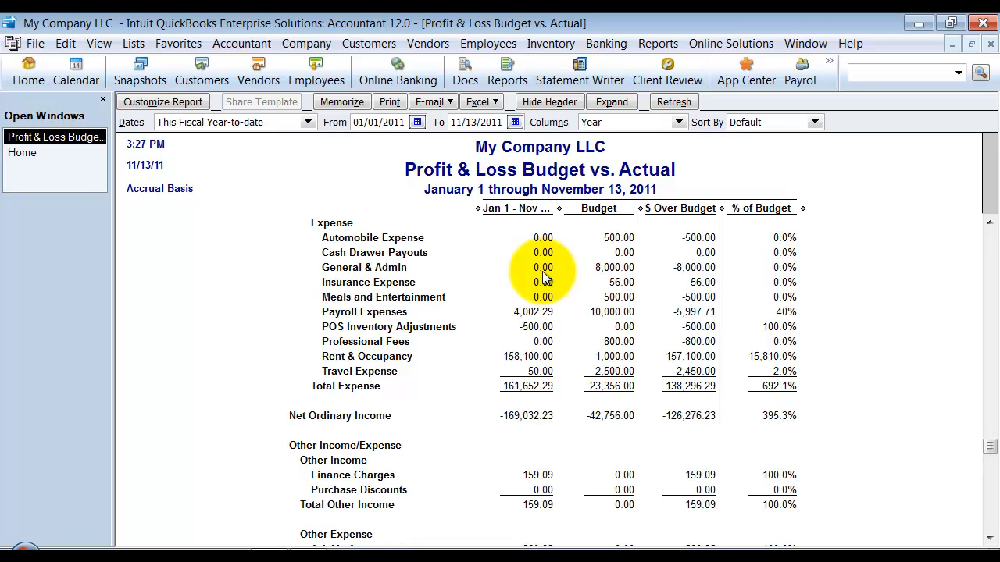
mouse_move(621, 312)
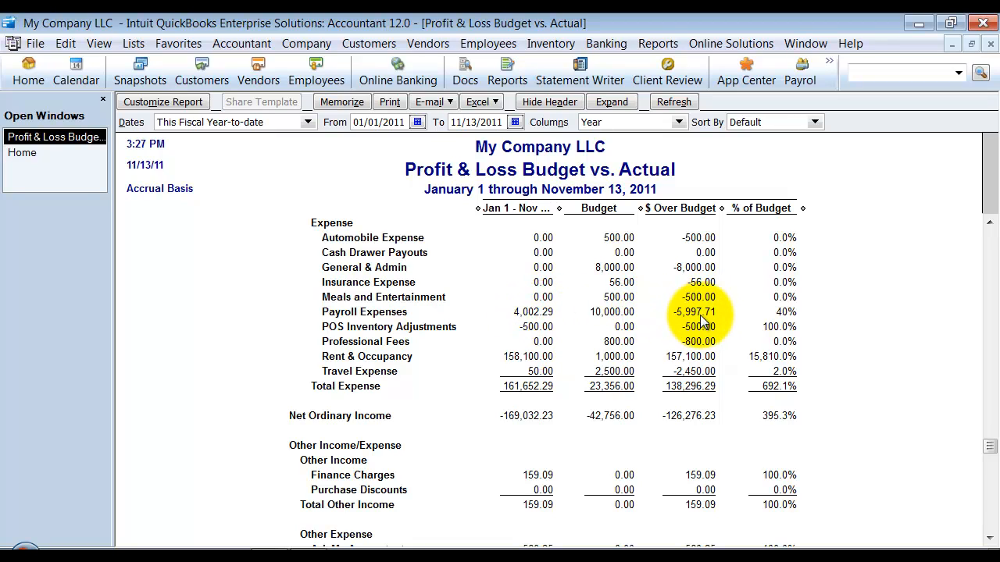
mouse_move(688, 330)
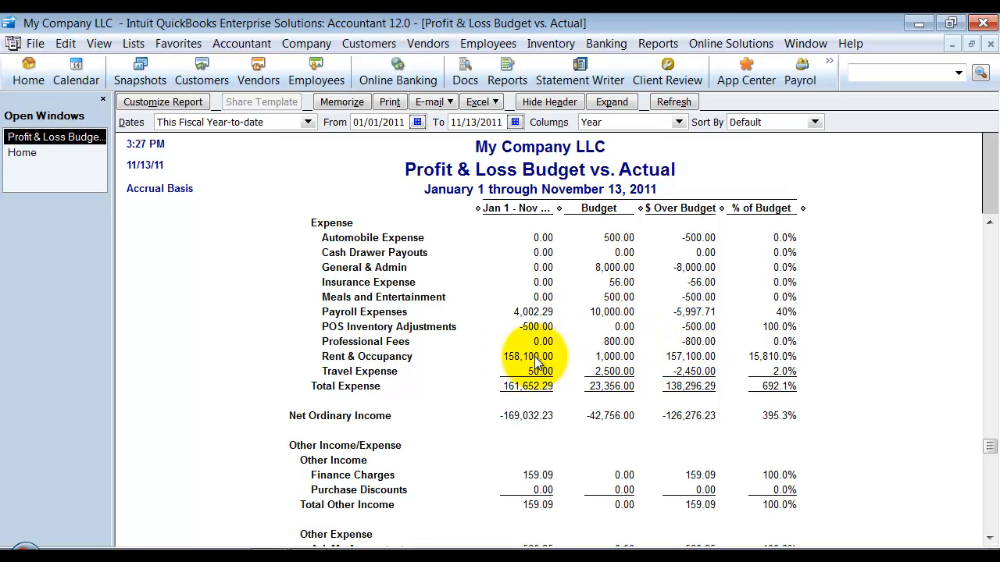
scroll(down, 3)
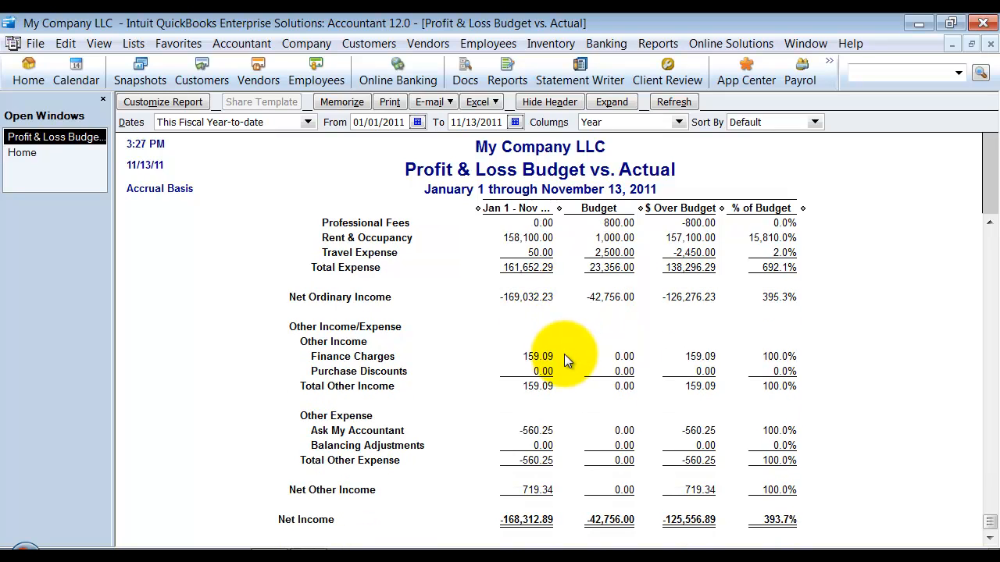
scroll(up, 3)
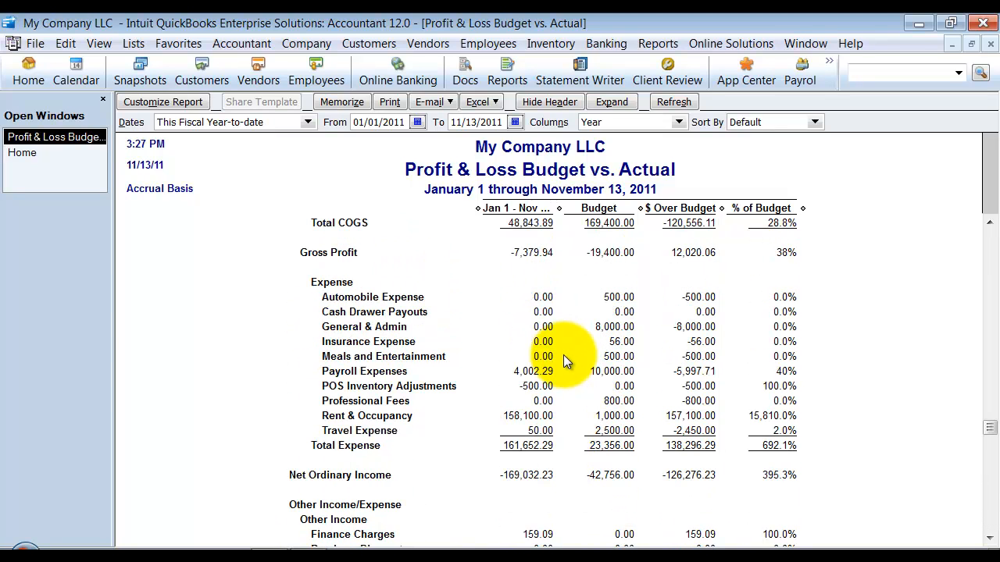